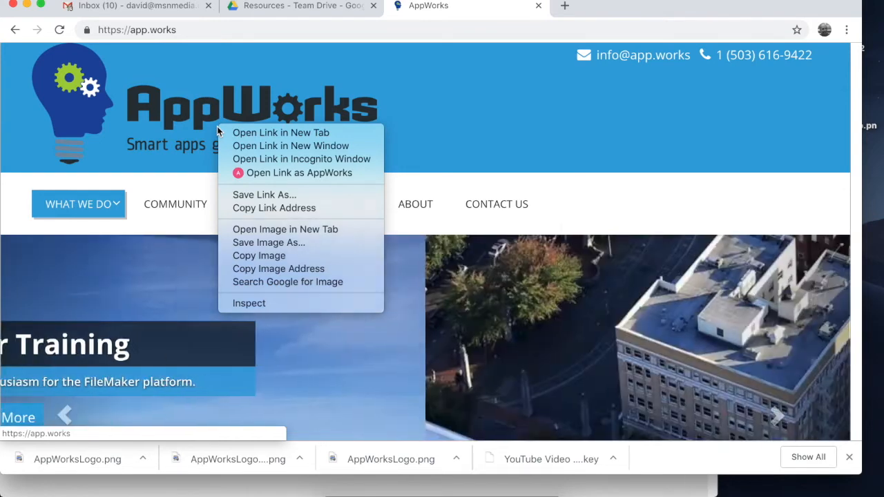
mouse_move(268, 243)
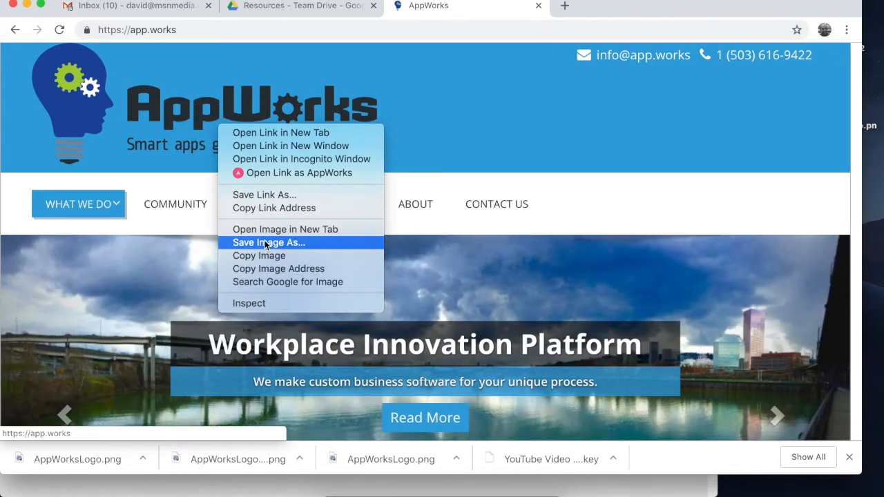
Save the AppWorks logo from the Chrome page to the Desktop as a PNG
click(269, 242)
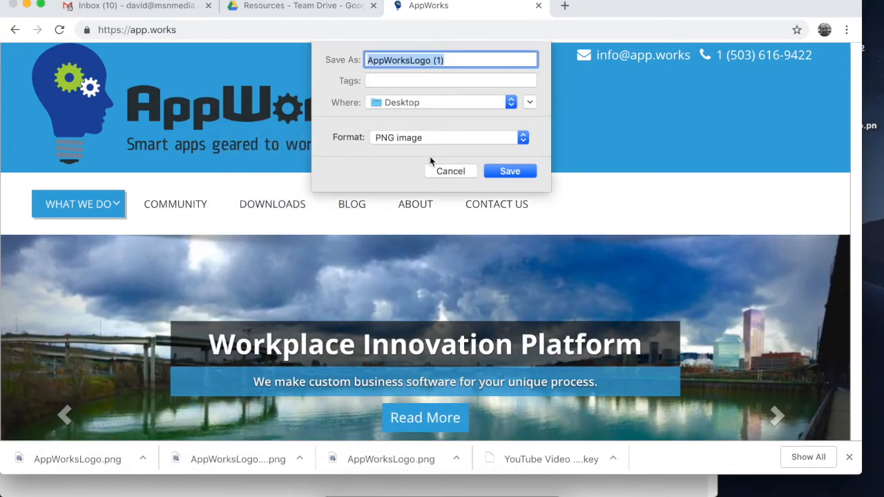
click(509, 171)
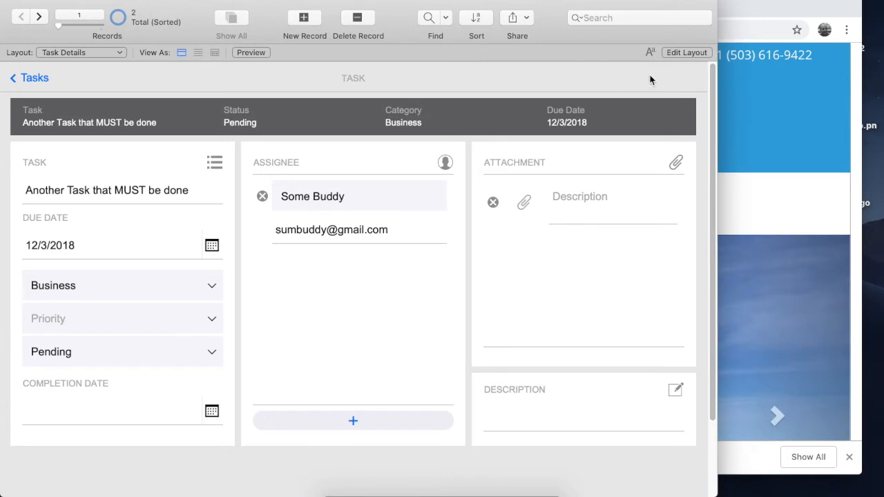
mouse_move(254, 102)
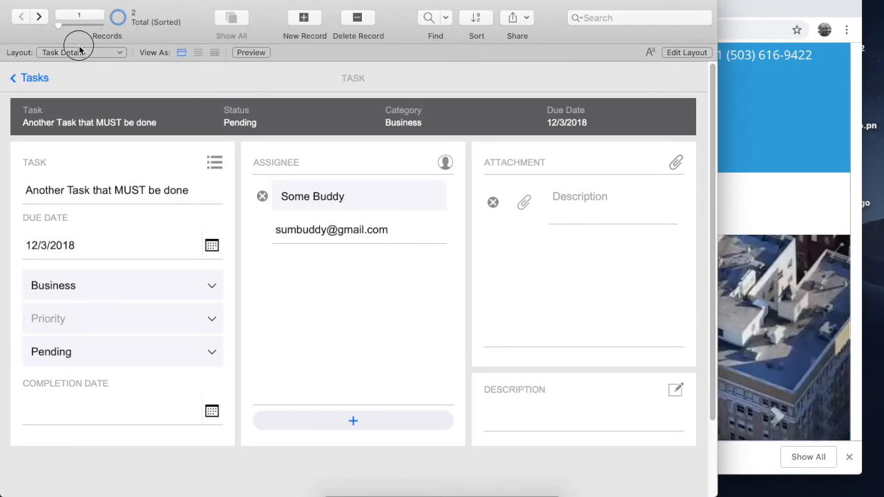
Switch to the blank Layout #9 and enter Layout mode
click(81, 52)
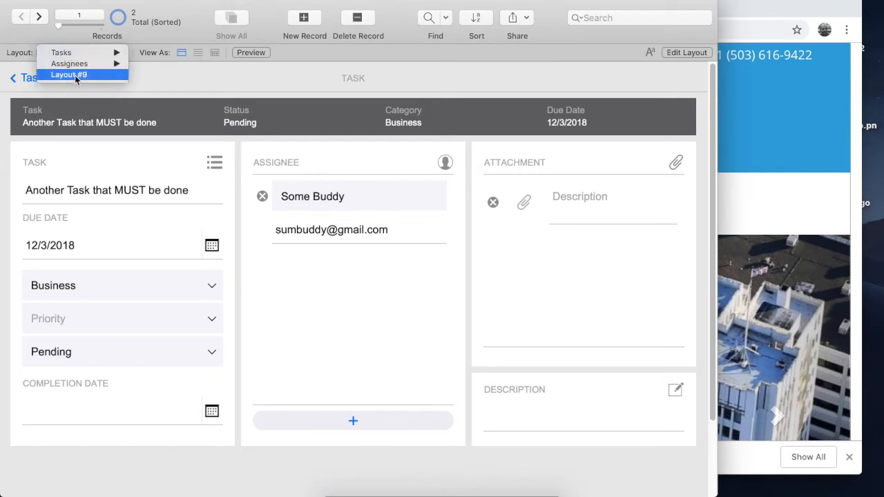
click(68, 74)
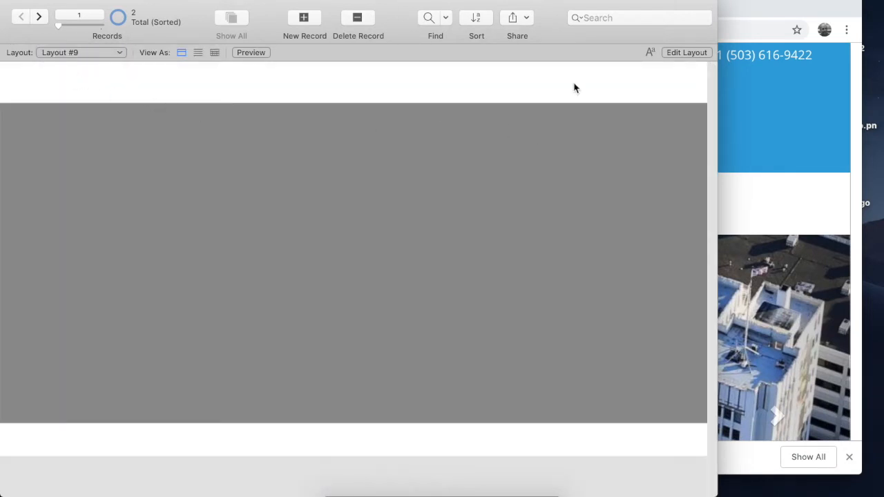
click(686, 53)
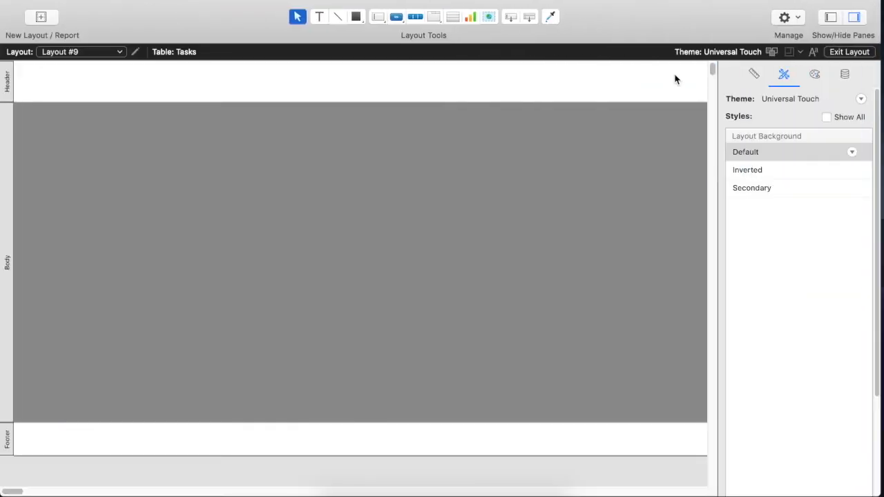
mouse_move(776, 97)
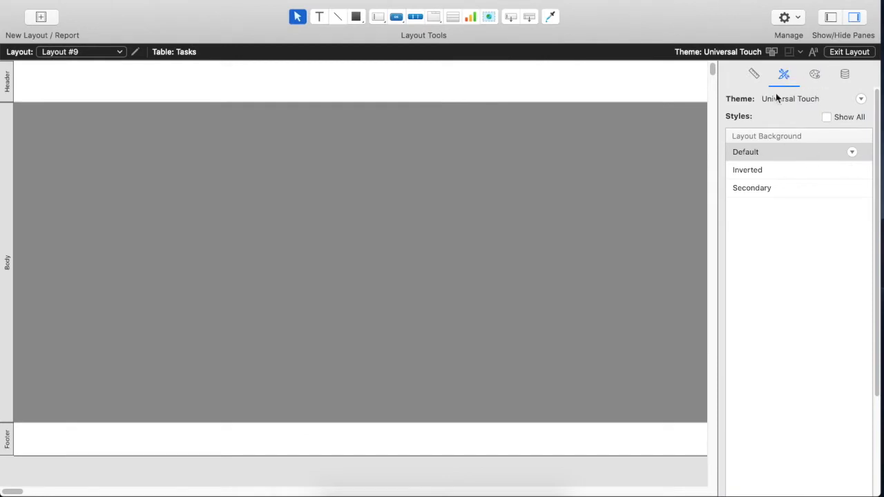
mouse_move(782, 191)
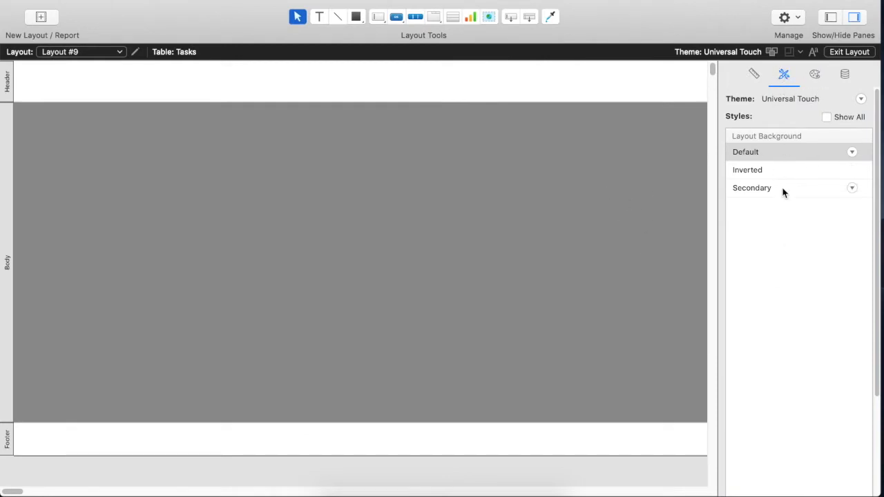
mouse_move(370, 32)
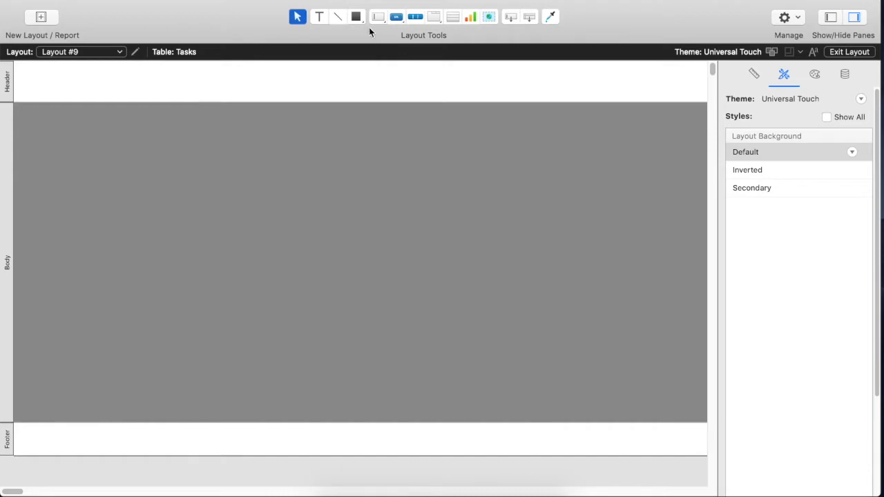
mouse_move(335, 491)
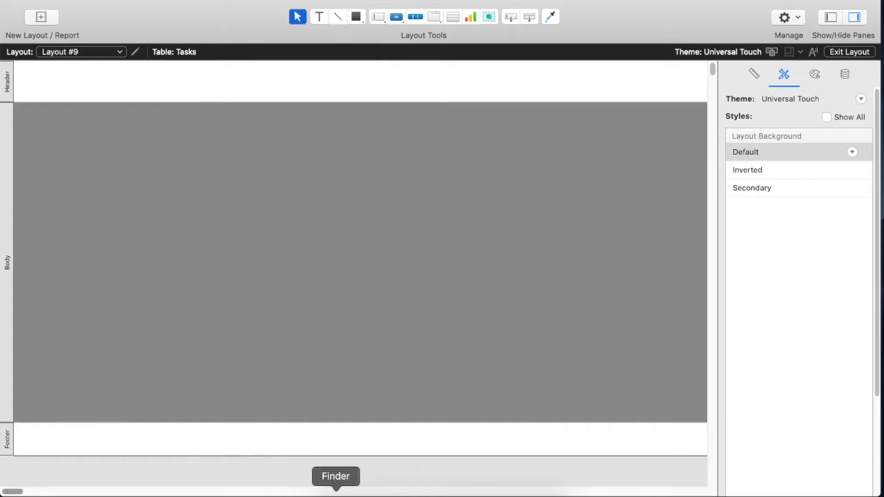
click(335, 475)
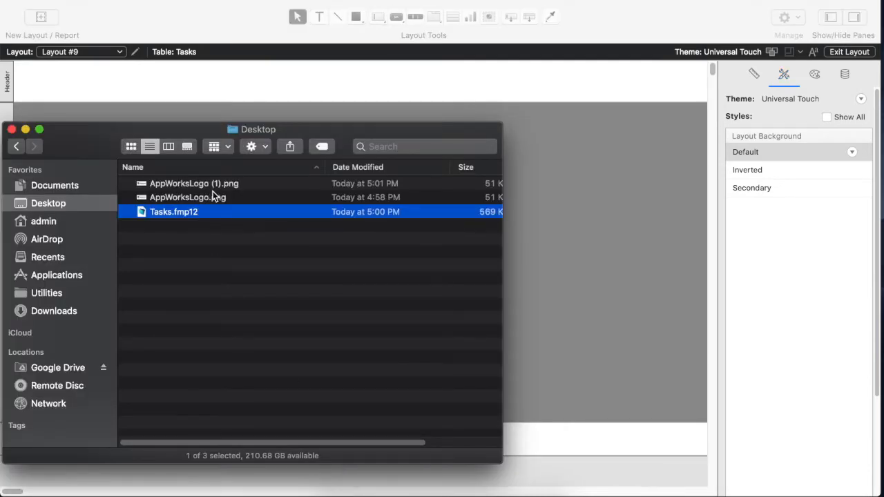
click(188, 197)
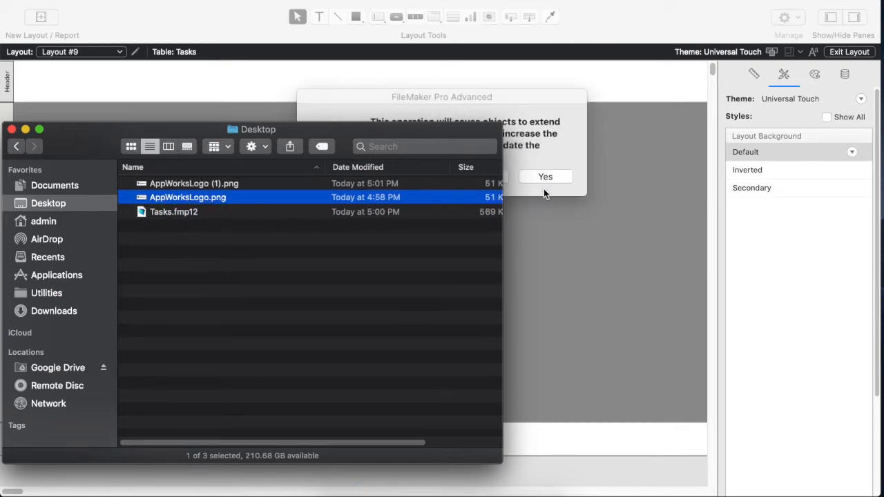
click(545, 176)
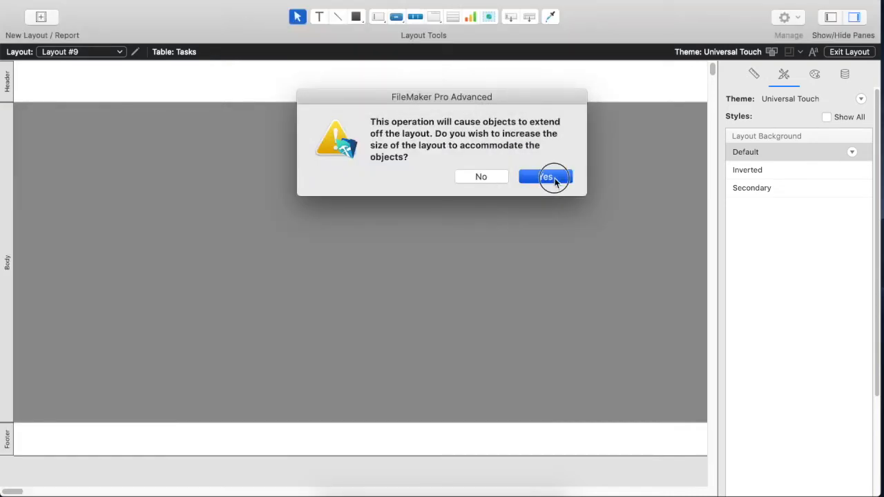
click(546, 177)
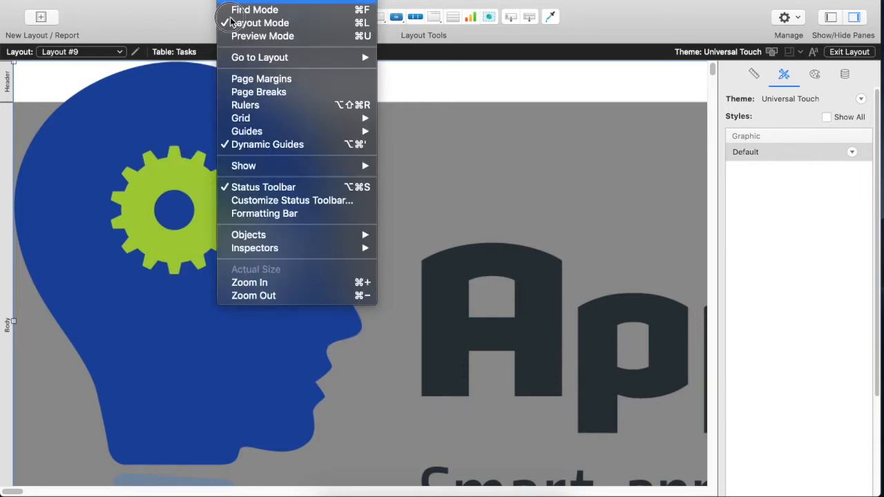
mouse_move(248, 235)
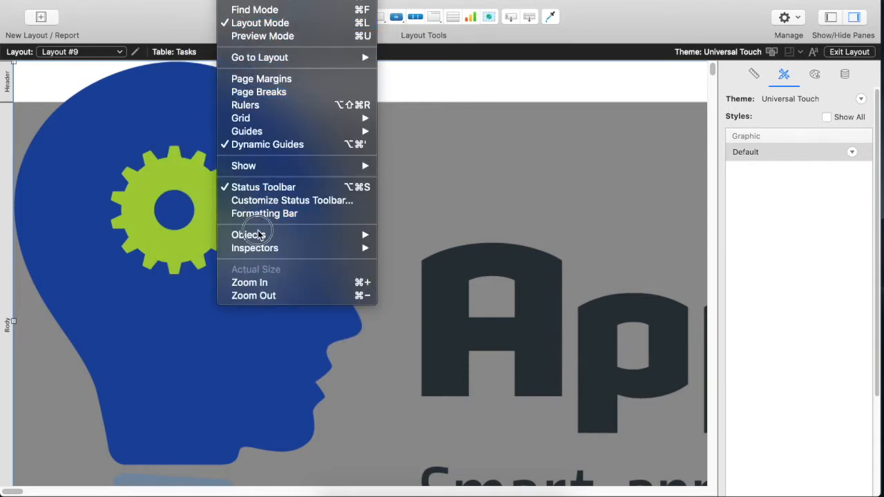
click(255, 269)
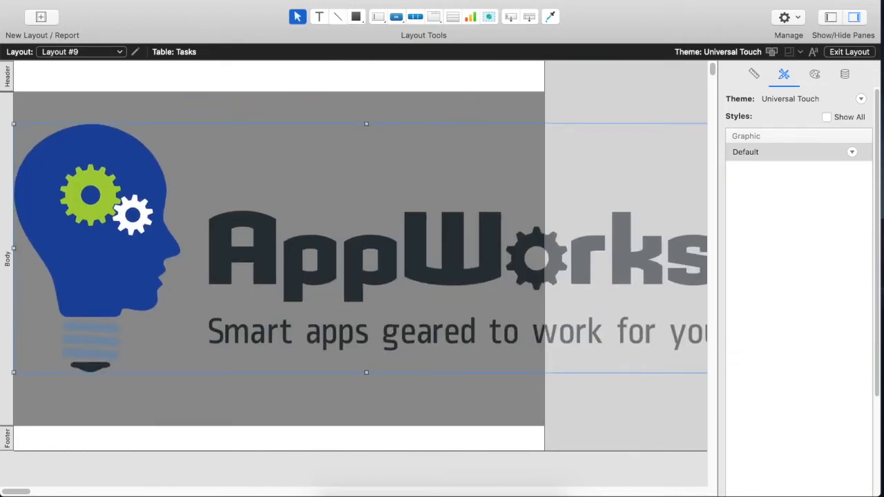
scroll(right, 3)
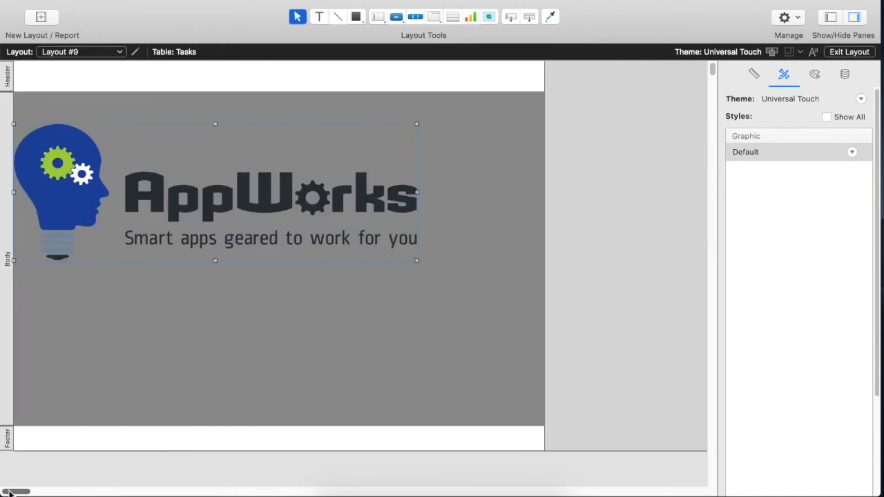
mouse_move(288, 203)
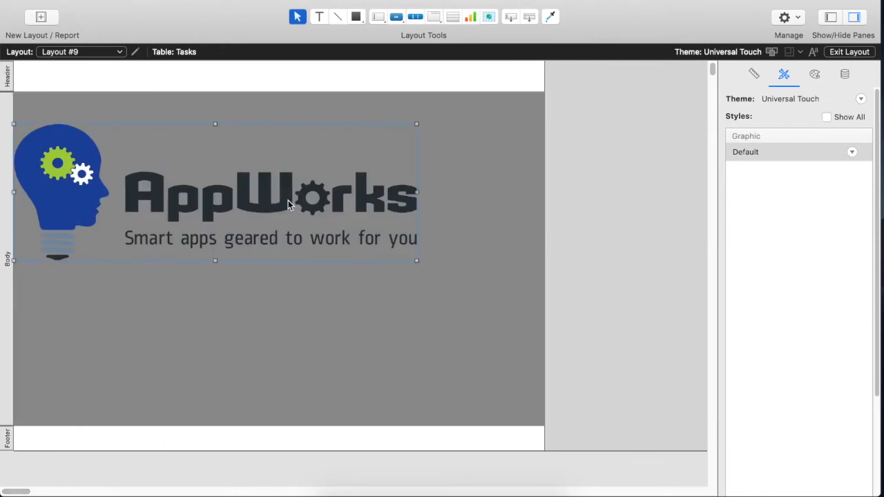
mouse_move(287, 211)
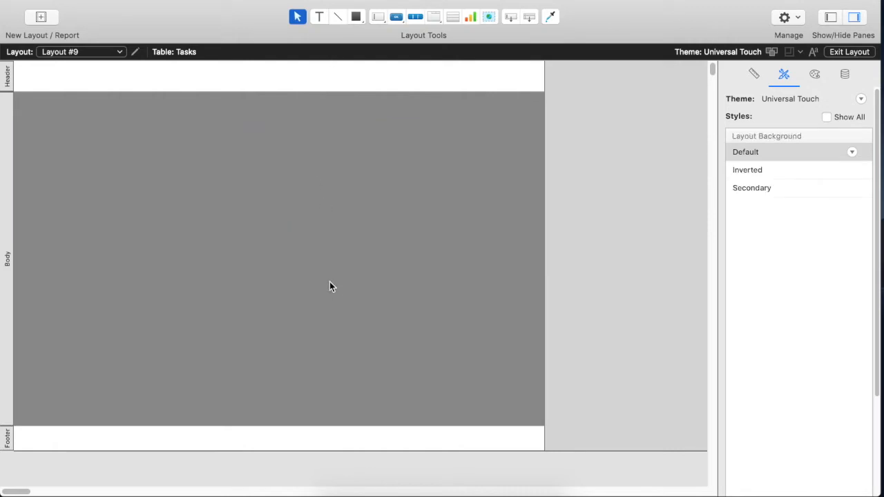
mouse_move(345, 290)
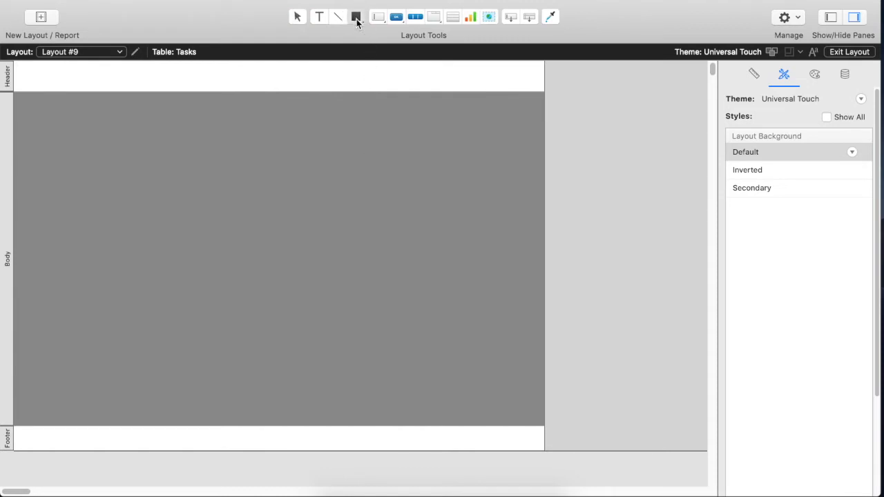
Draw a rectangle in the Layout #9 body with the Rectangle tool and enlarge it
click(355, 16)
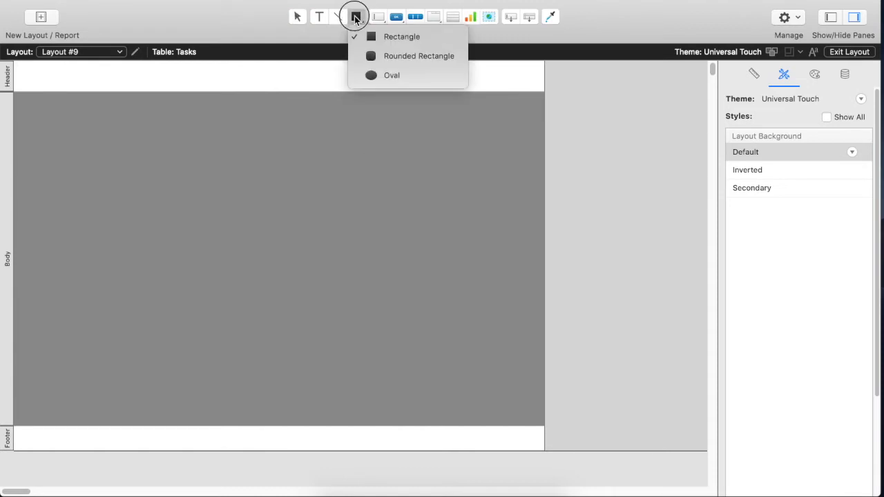
drag(185, 158, 362, 274)
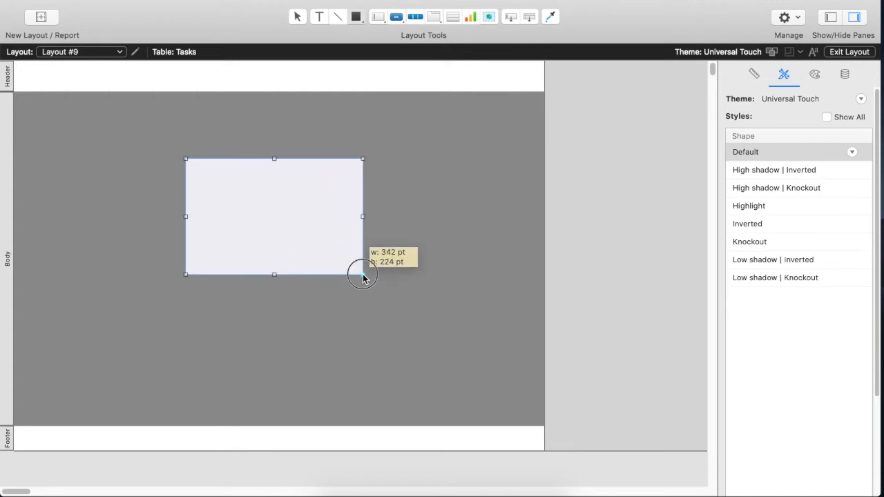
drag(362, 274, 391, 304)
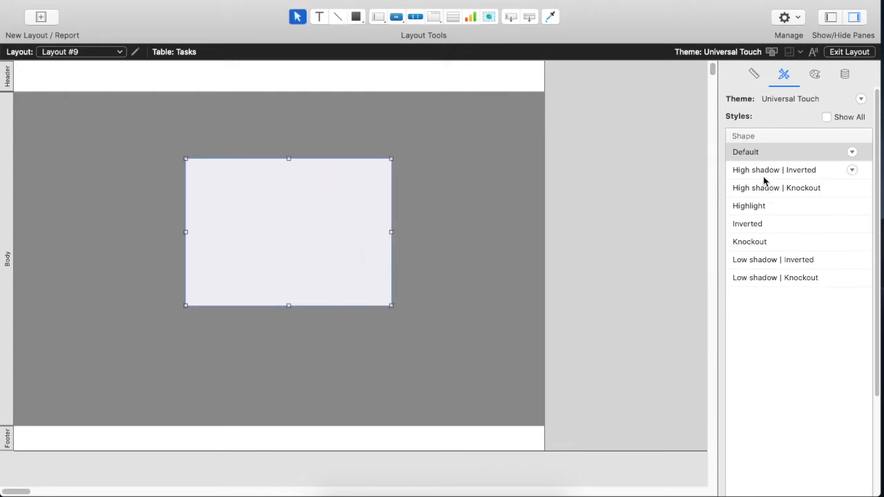
Try the High shadow, Highlight and Low shadow shape styles, keeping the default style
click(776, 187)
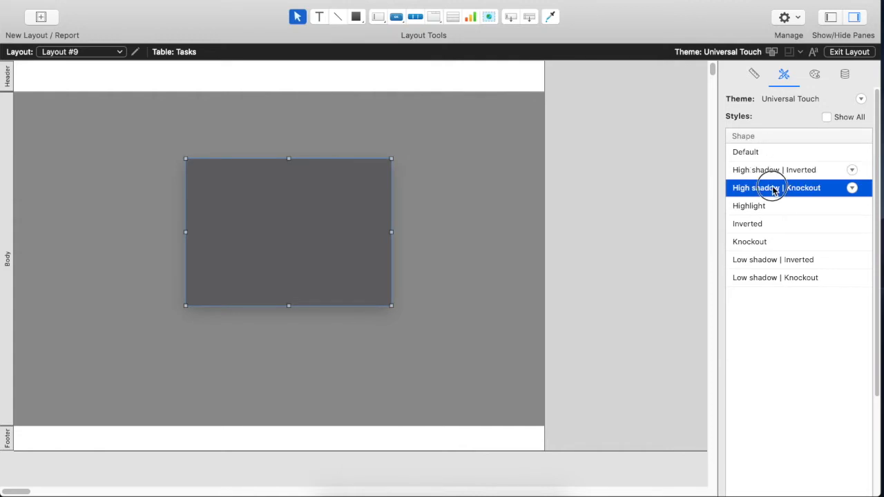
click(748, 205)
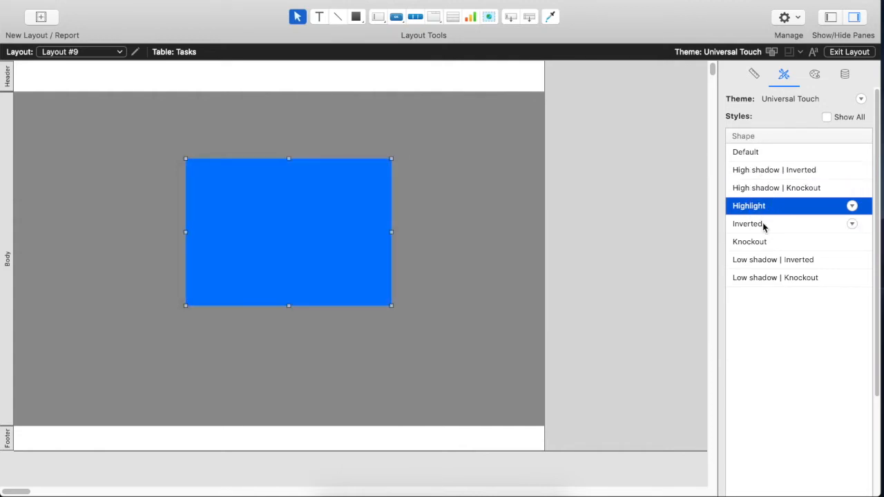
click(773, 259)
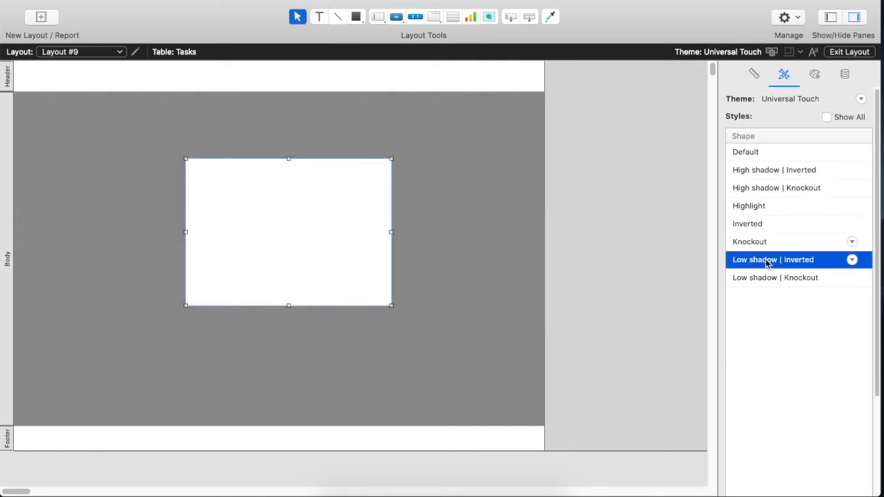
click(745, 151)
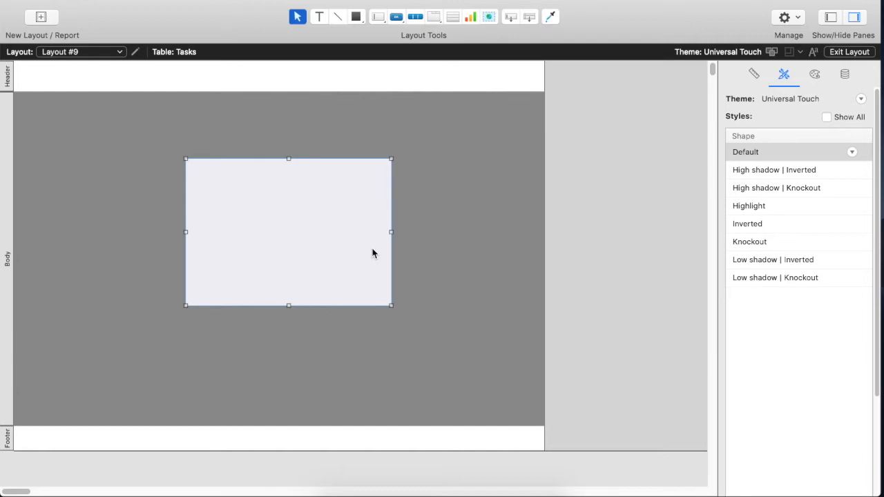
mouse_move(648, 203)
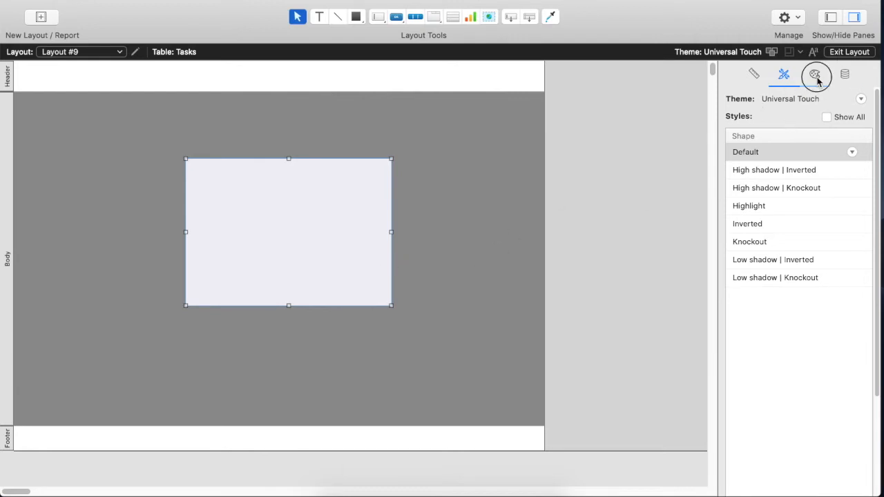
Try None, Solid Color and Gradient fills, then set an Image fill using AppWorksLogo.png
click(814, 74)
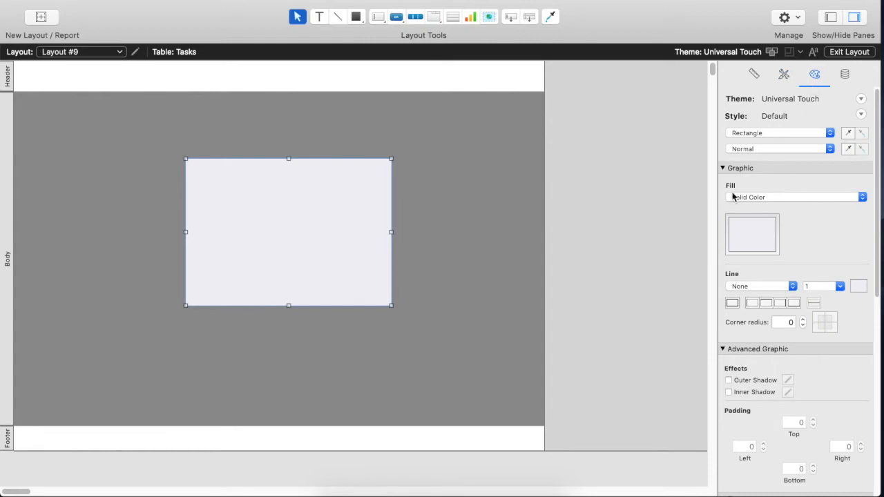
mouse_move(667, 242)
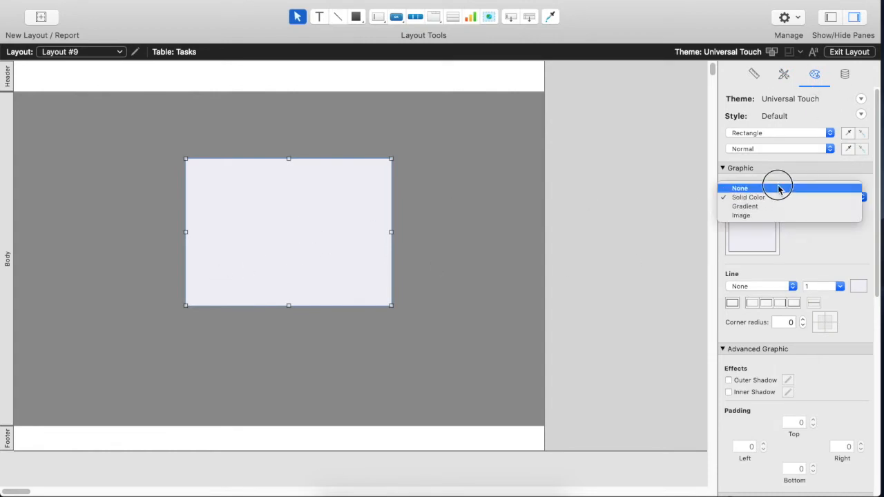
click(740, 188)
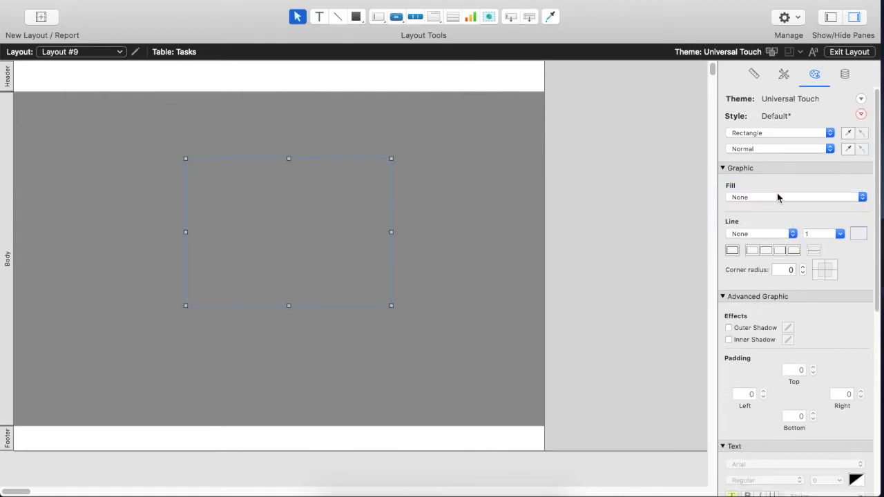
mouse_move(776, 210)
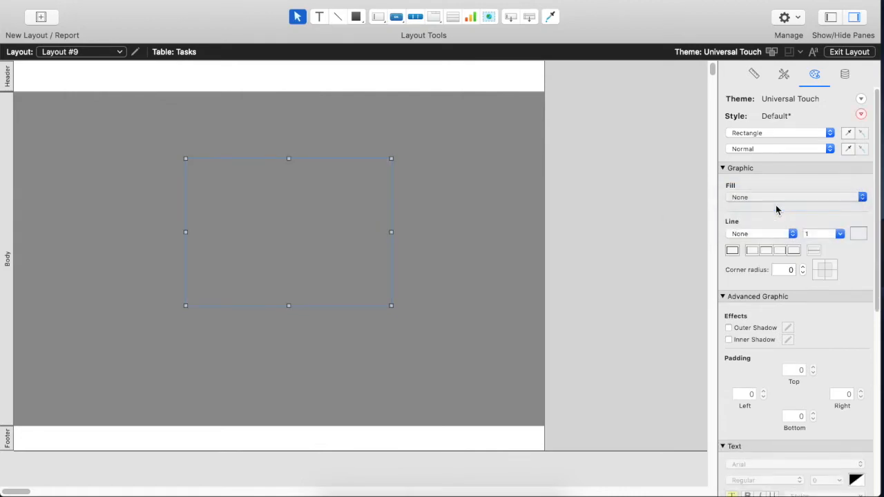
click(861, 197)
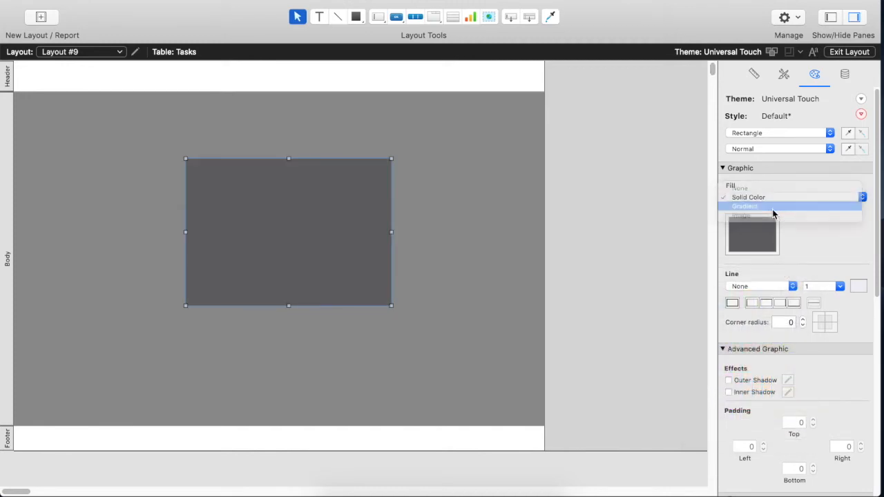
click(745, 205)
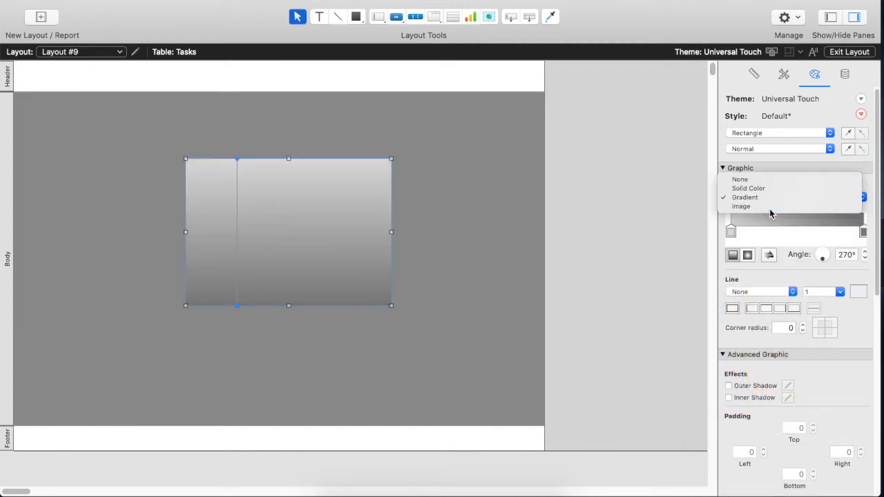
click(741, 205)
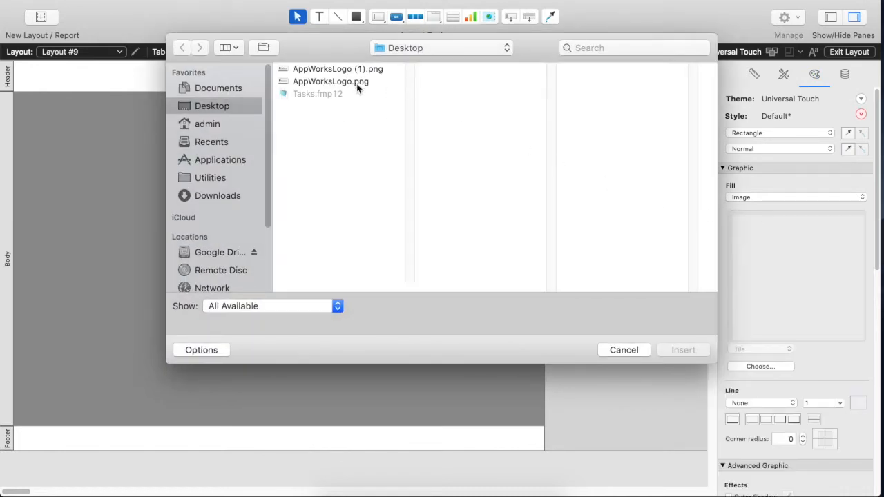
click(330, 82)
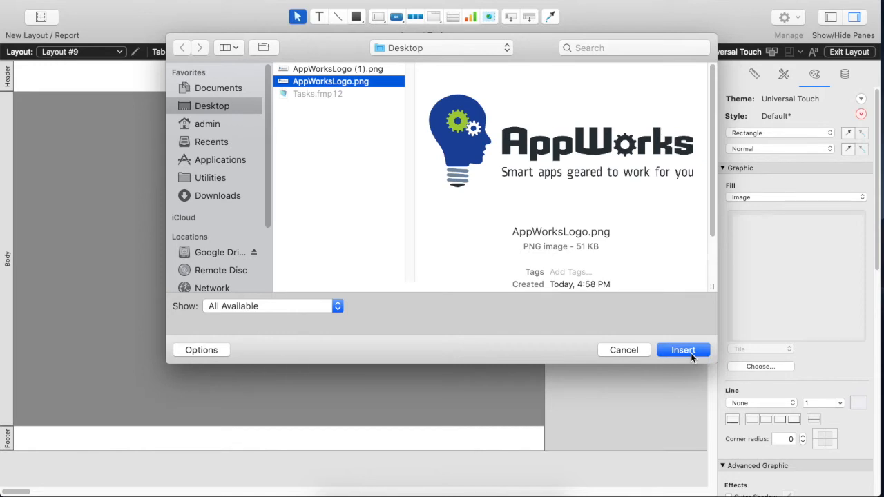
Insert AppWorksLogo.png as the fill, then drag the rectangle up-left and enlarge it
click(682, 350)
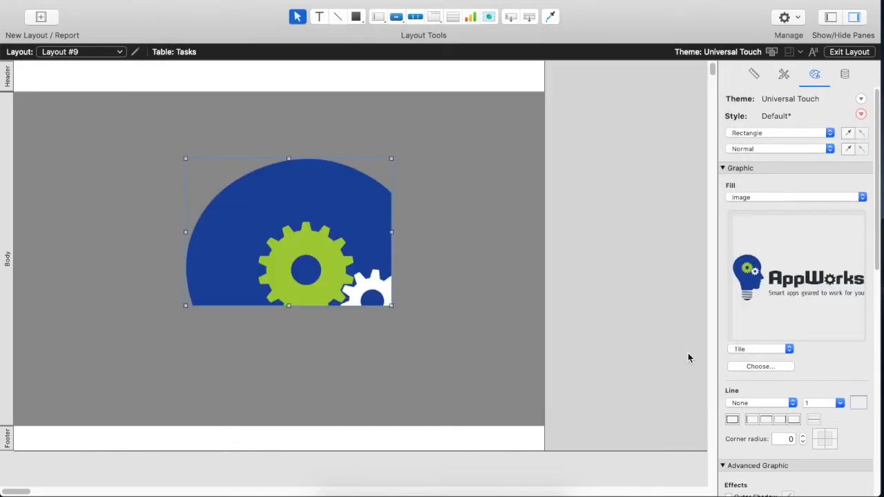
mouse_move(253, 232)
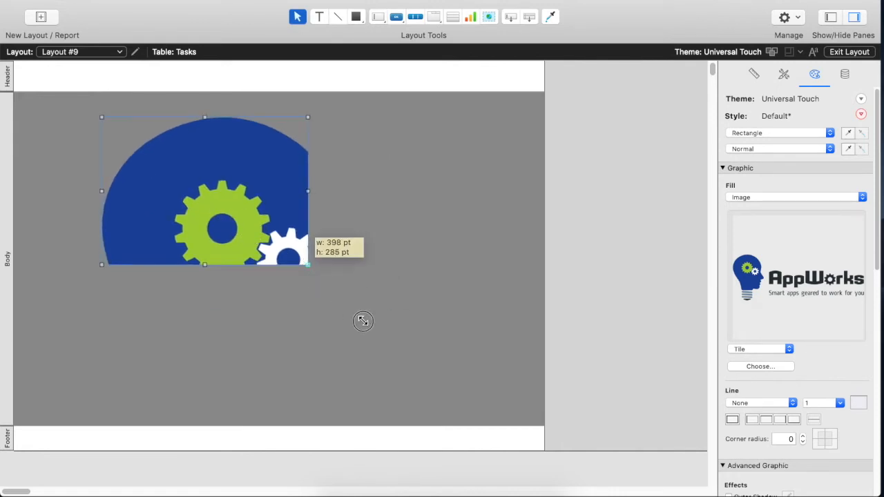
drag(308, 264, 414, 366)
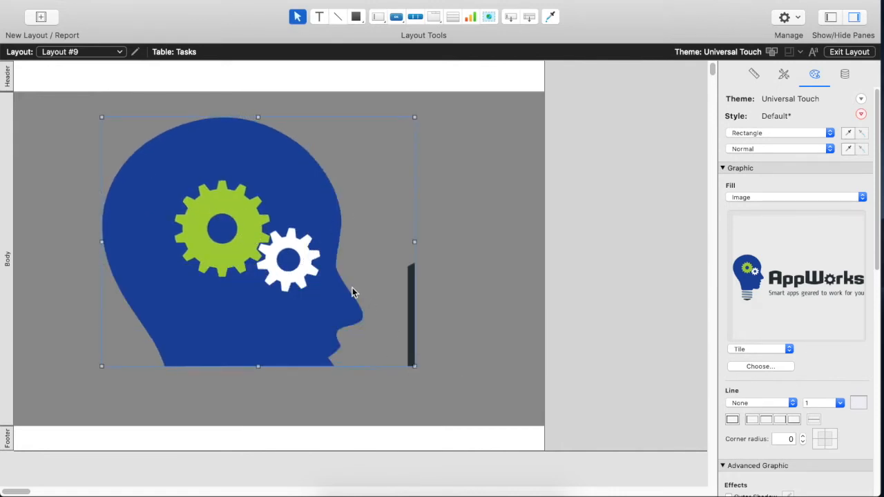
drag(414, 366, 437, 386)
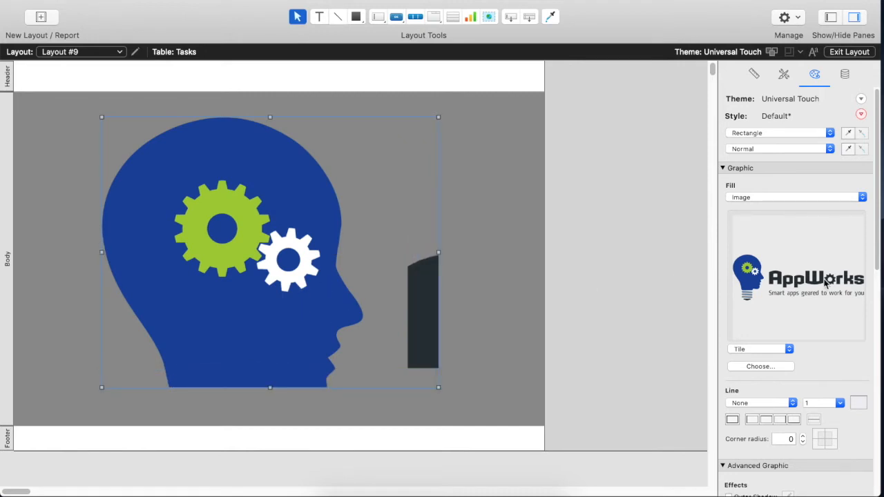
mouse_move(772, 354)
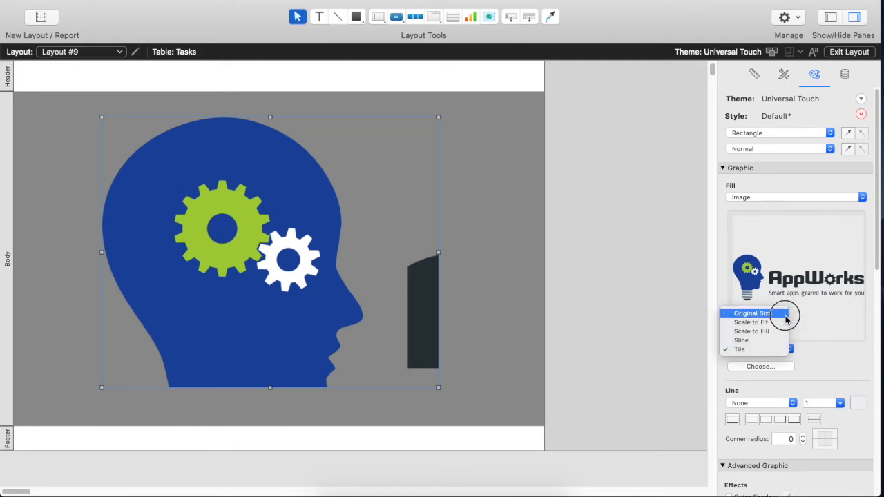
Try Original Size and Scale to Fit for the logo fill, reshaping the rectangle narrow and tall
click(752, 313)
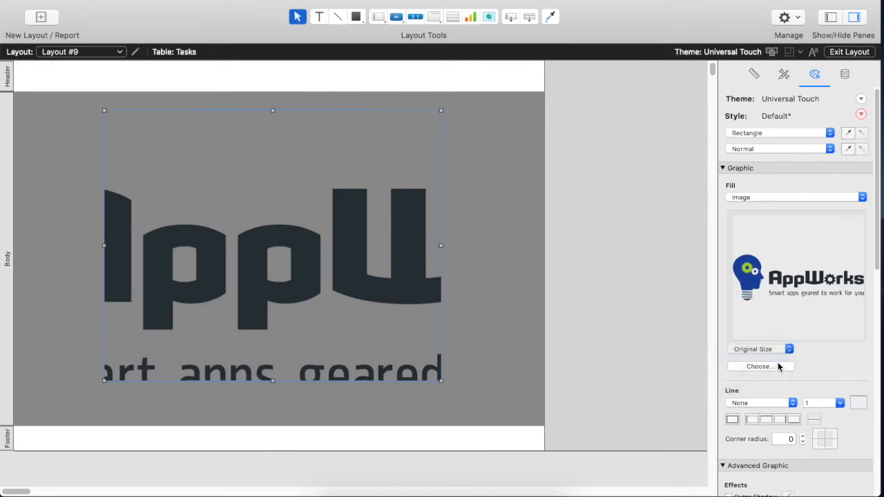
click(789, 348)
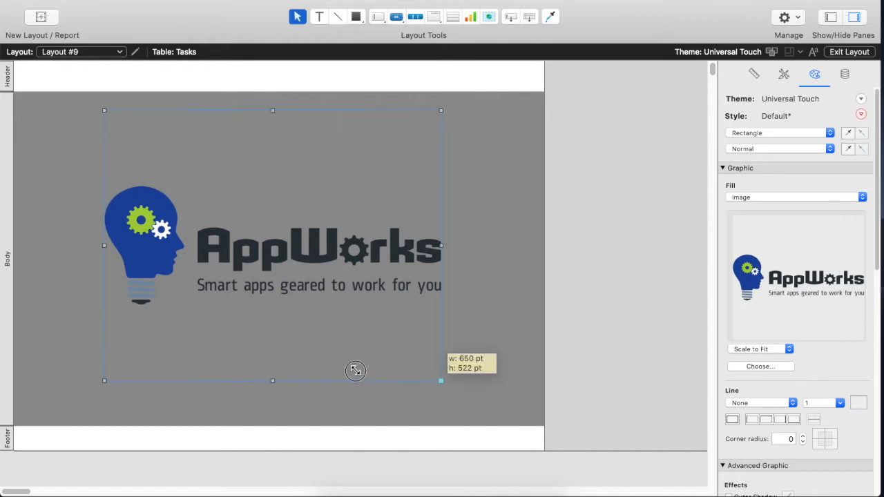
drag(440, 379, 253, 351)
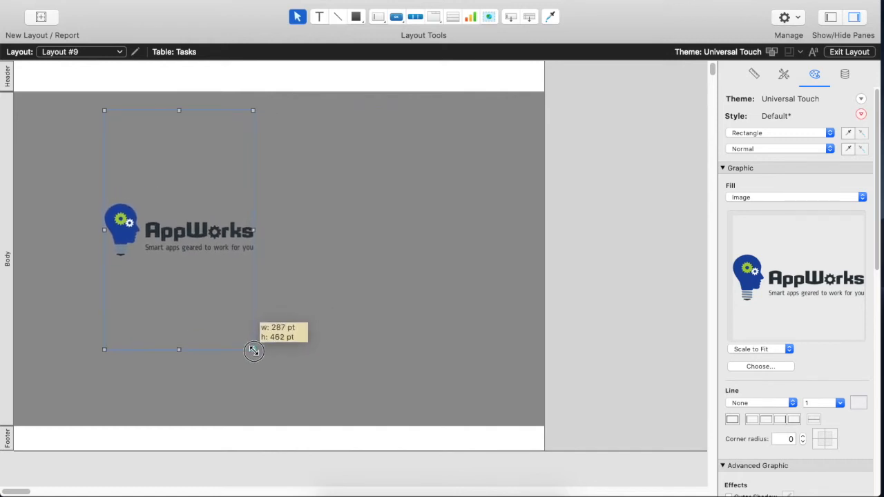
drag(254, 351, 269, 231)
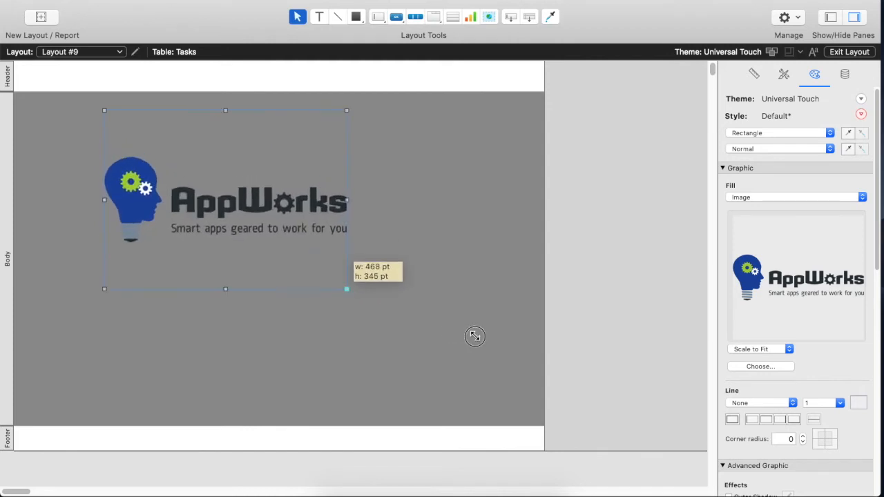
Resize the rectangle, try Tile scaling, and settle on Scale to Fit
drag(347, 288, 466, 349)
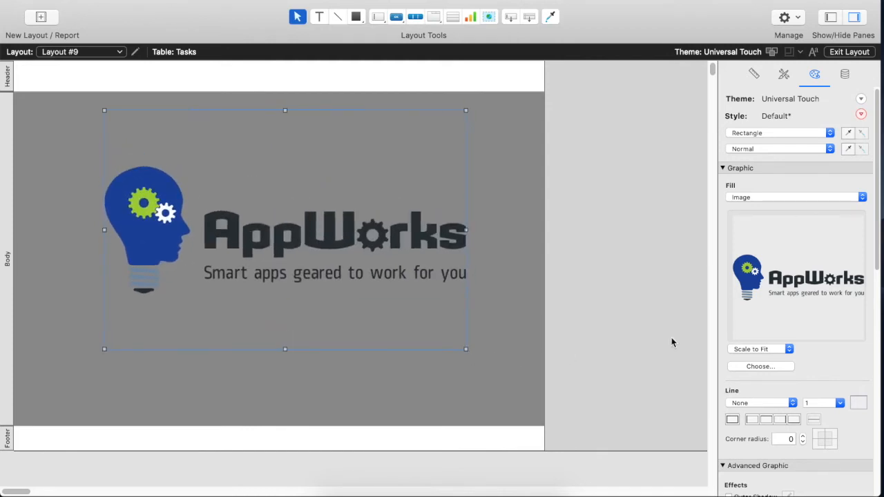
mouse_move(459, 315)
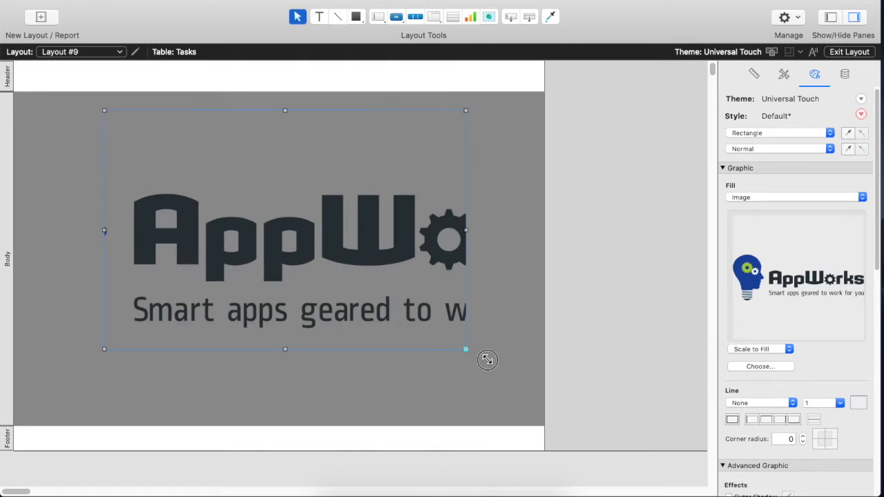
drag(466, 348, 595, 384)
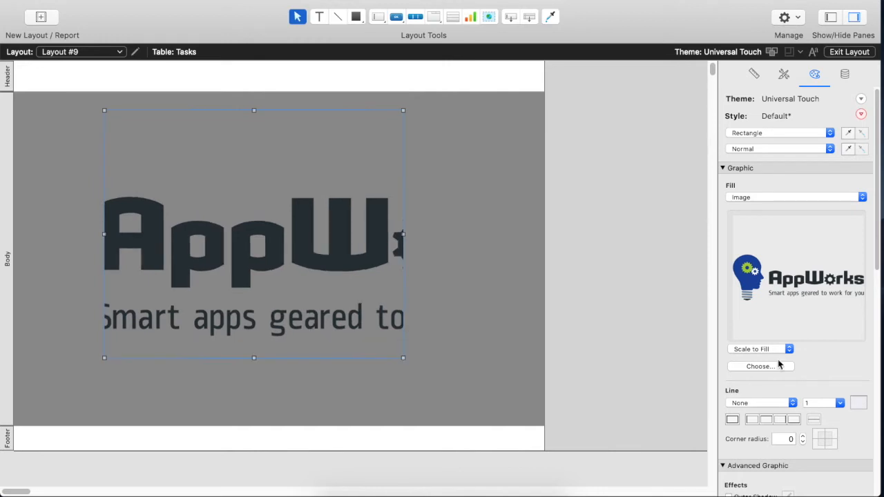
click(788, 348)
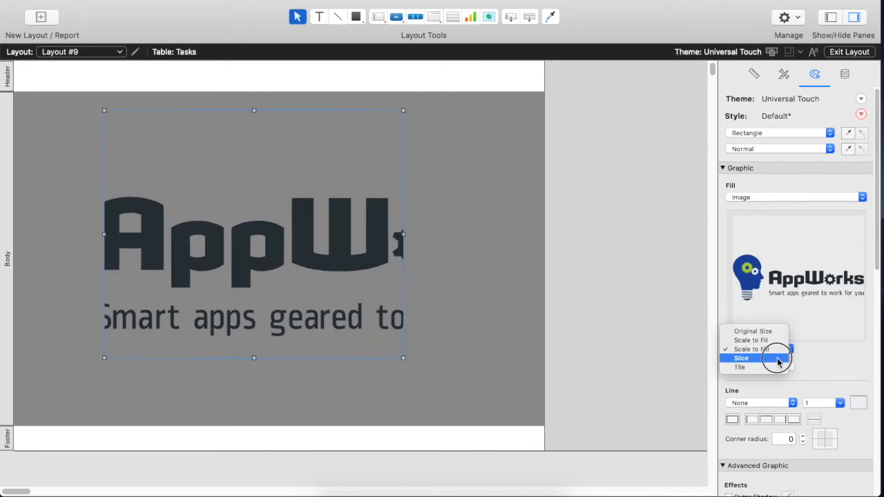
mouse_move(813, 357)
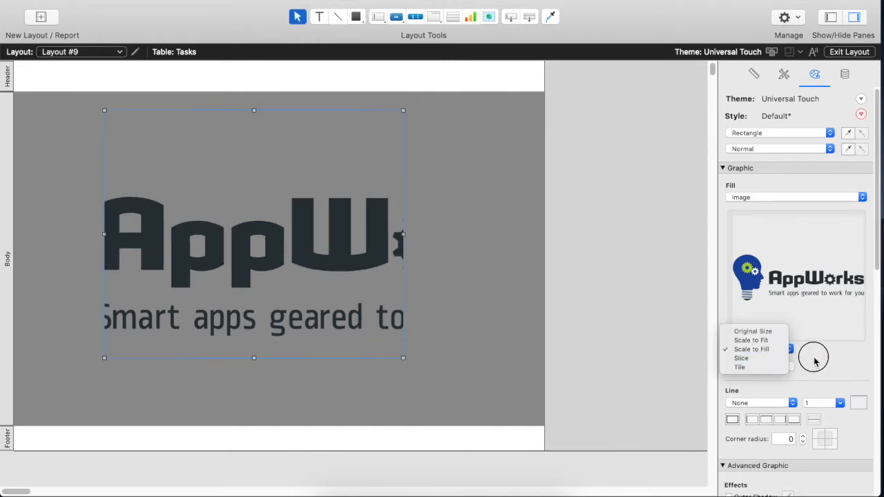
click(739, 366)
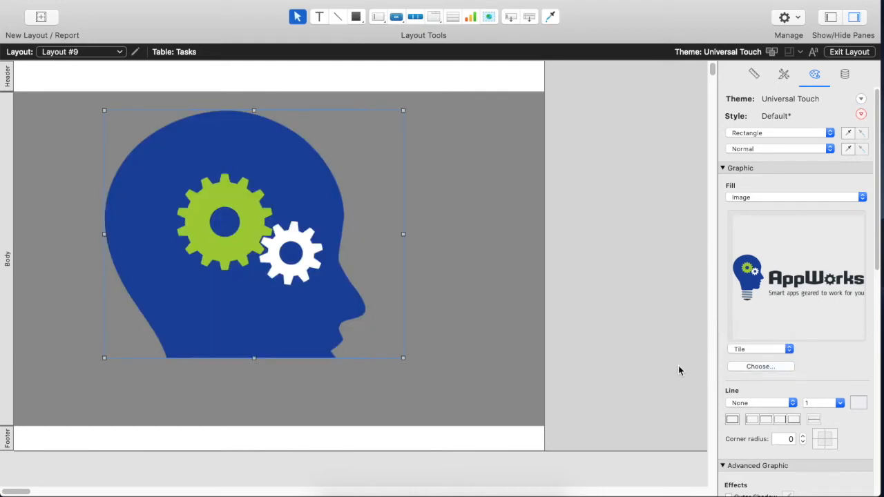
click(760, 348)
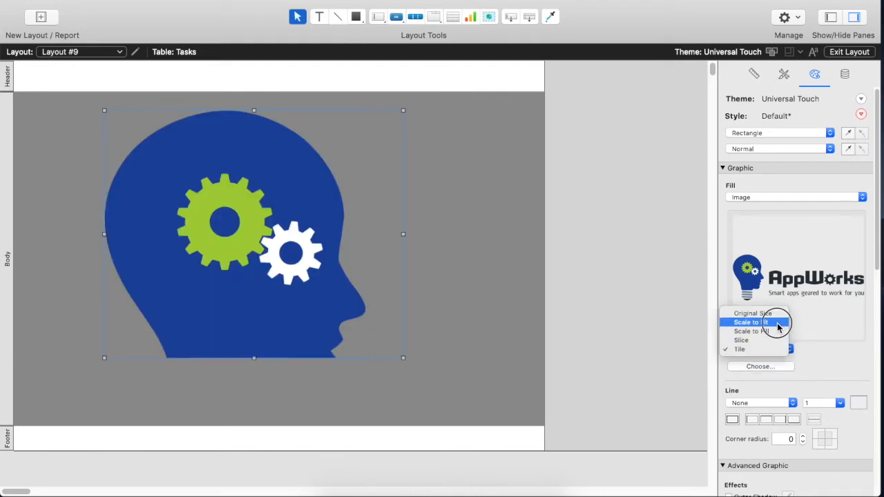
click(749, 322)
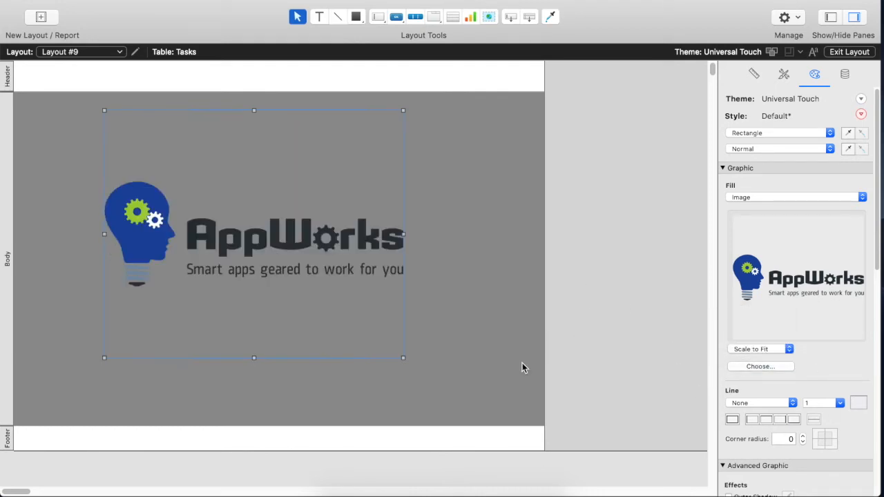
mouse_move(771, 196)
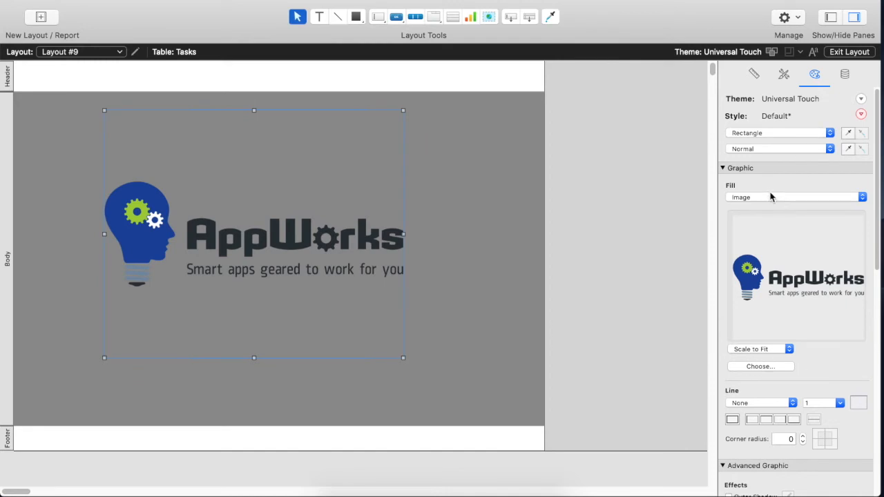
mouse_move(874, 121)
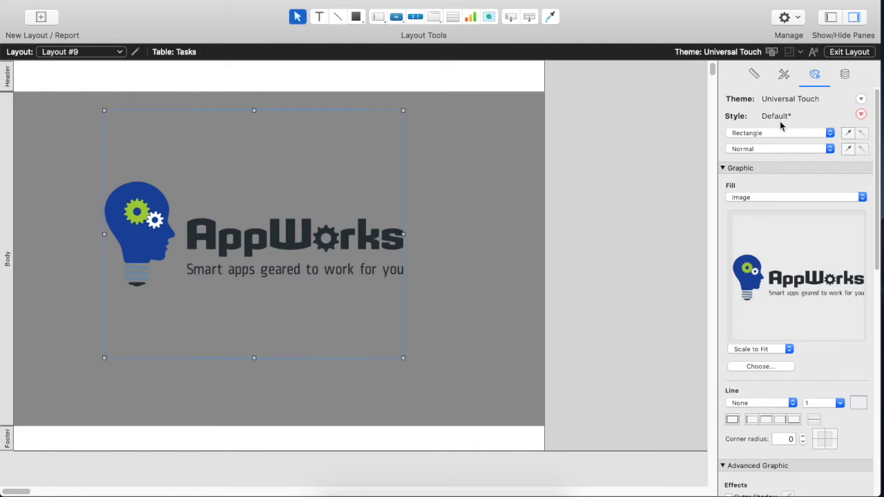
mouse_move(833, 120)
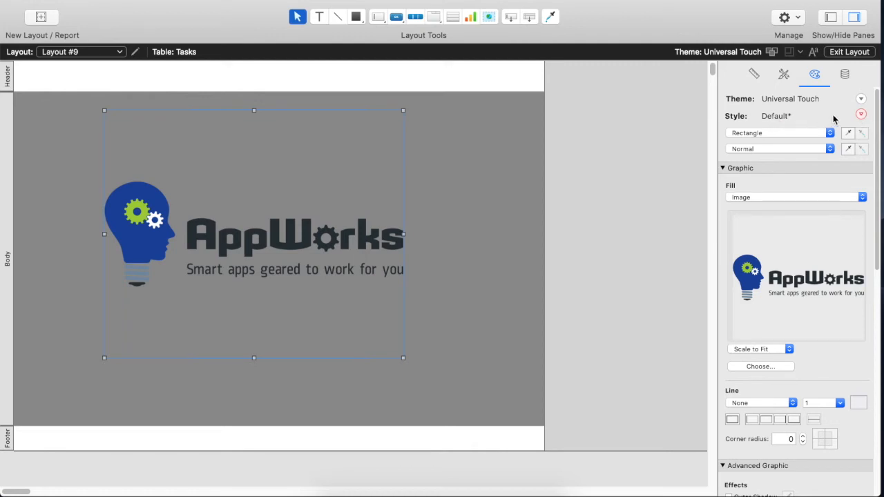
Save the modified rectangle look with Save as New Style, naming it 'AppWorks Logo'
click(861, 114)
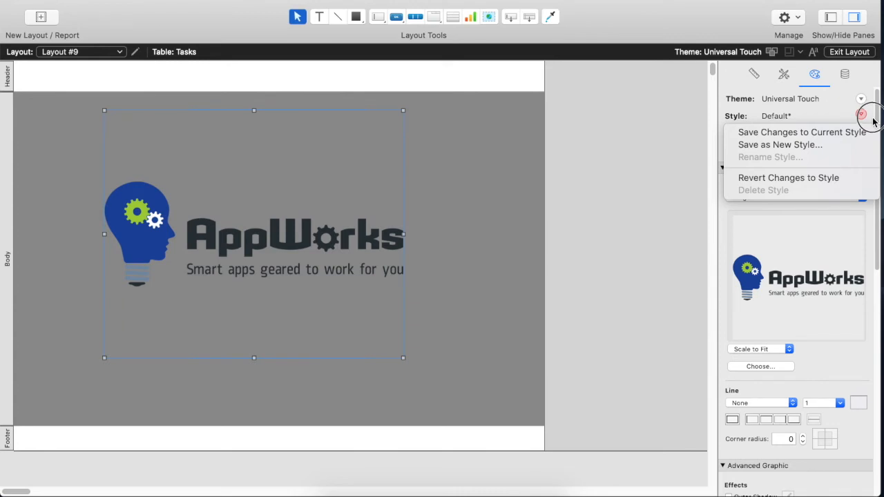
mouse_move(801, 132)
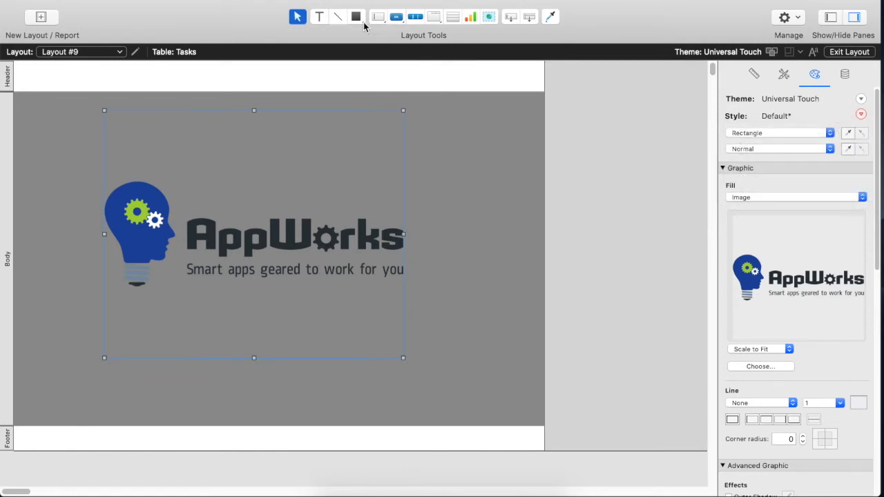
mouse_move(752, 116)
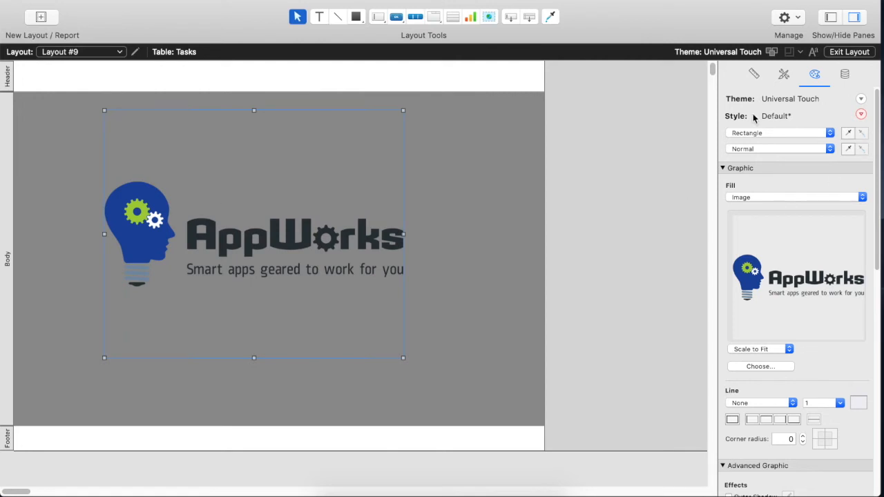
mouse_move(434, 216)
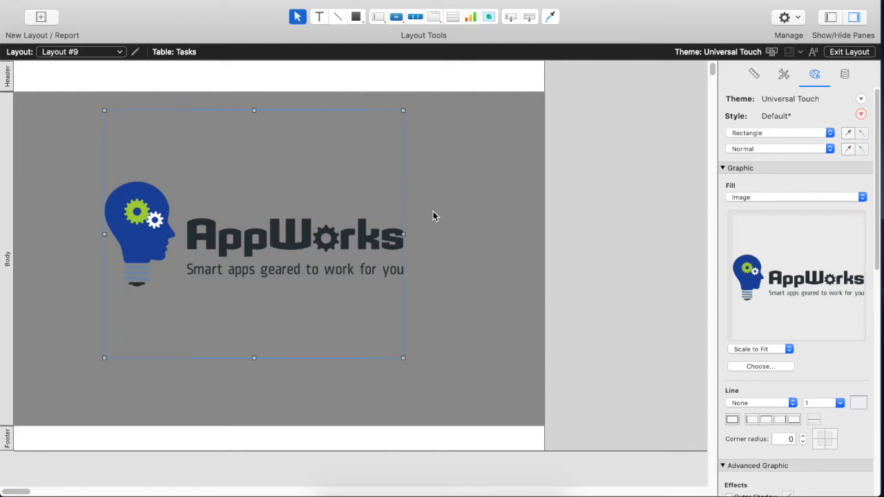
mouse_move(649, 159)
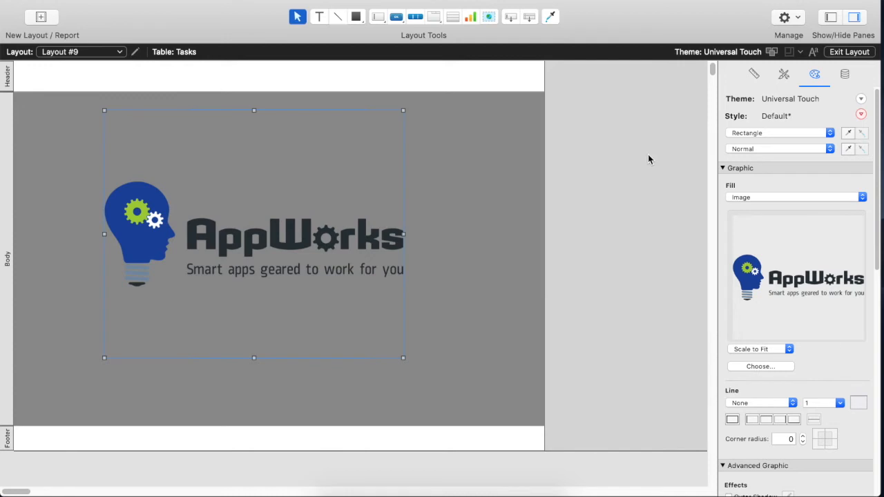
click(860, 114)
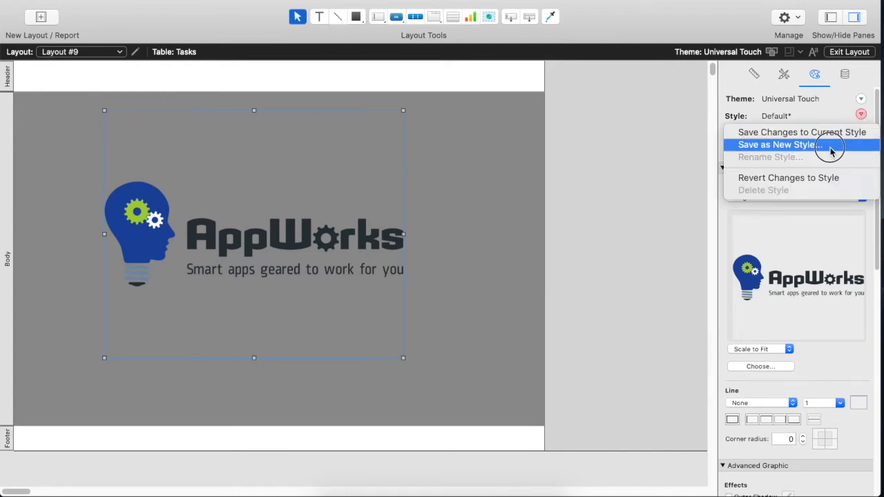
click(778, 144)
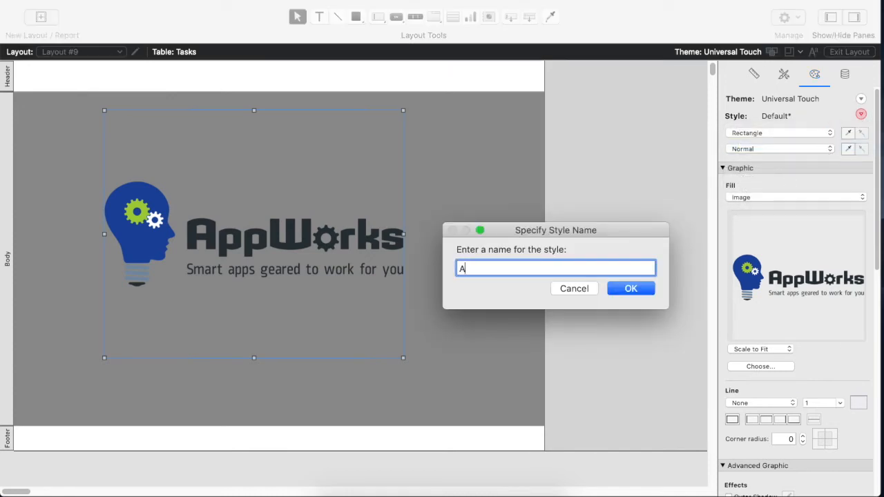
text(ppWorks Logo)
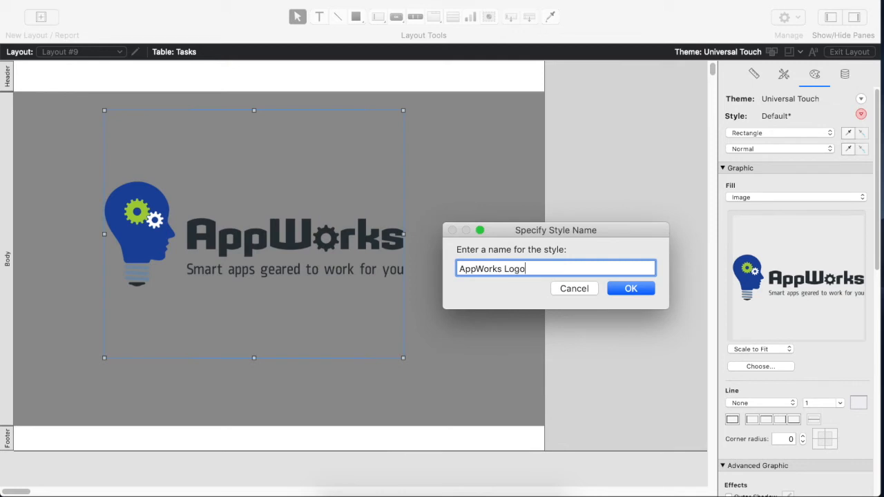
click(629, 288)
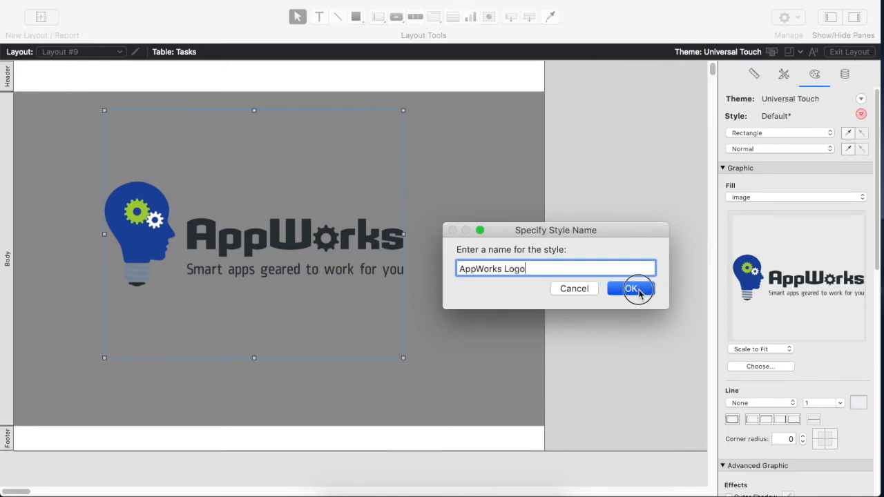
click(632, 288)
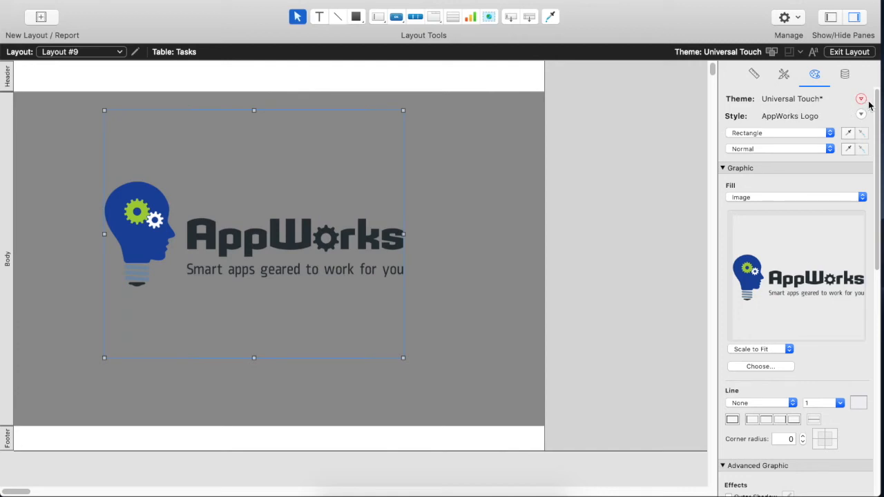
mouse_move(861, 99)
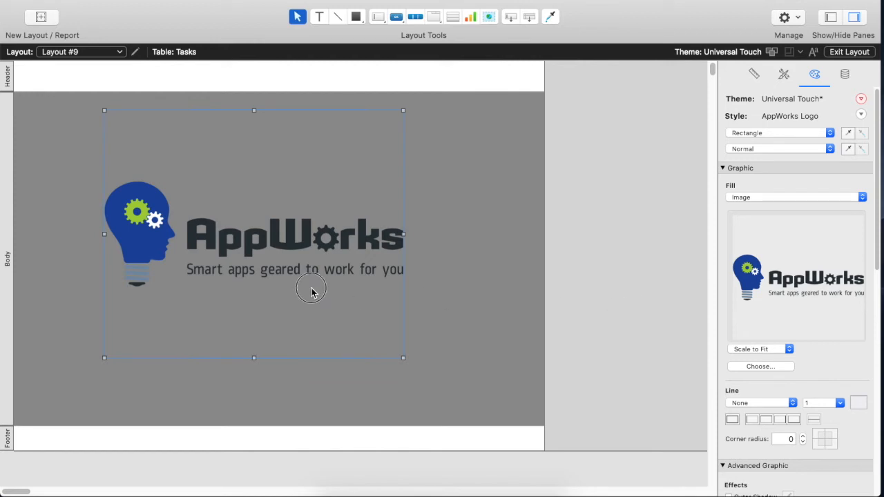
mouse_move(320, 256)
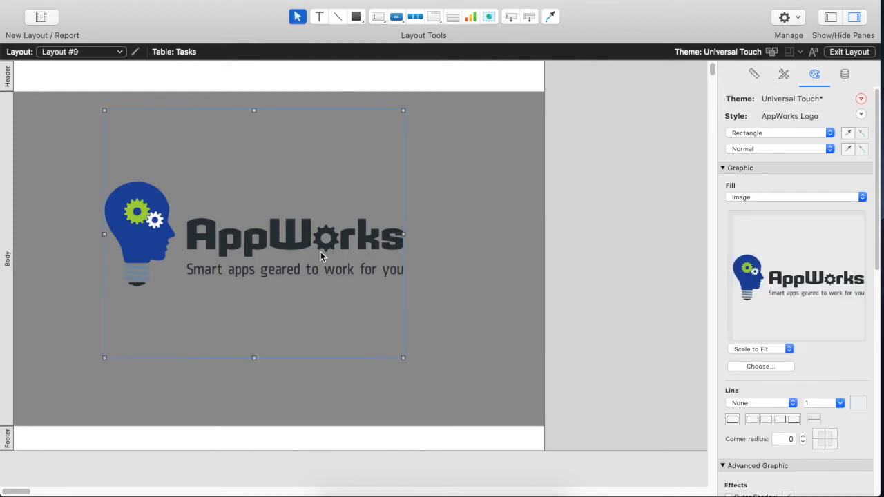
Drag the logo rectangle to the right within the Body part
drag(253, 232, 336, 233)
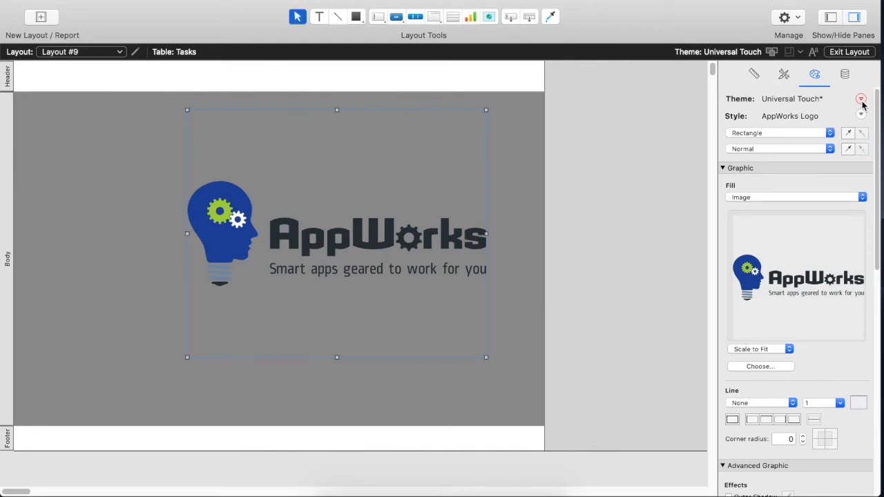
Save the style changes to the Universal Touch theme and confirm the save
click(860, 99)
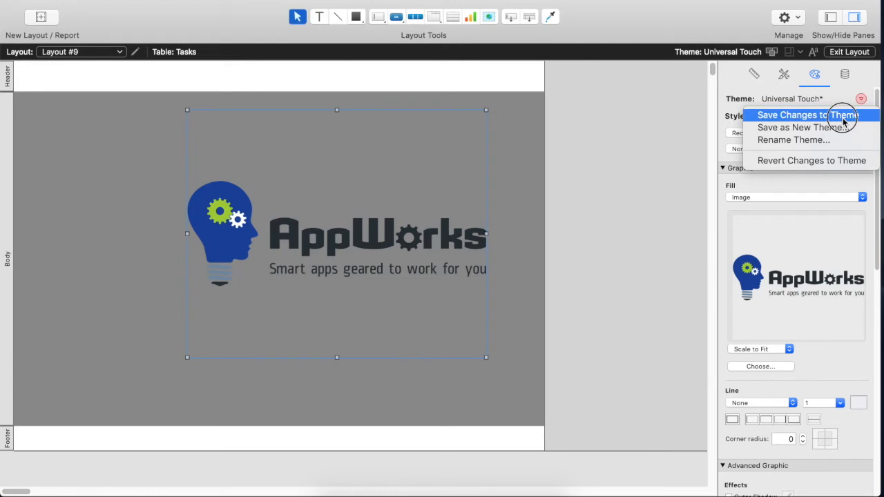
click(805, 115)
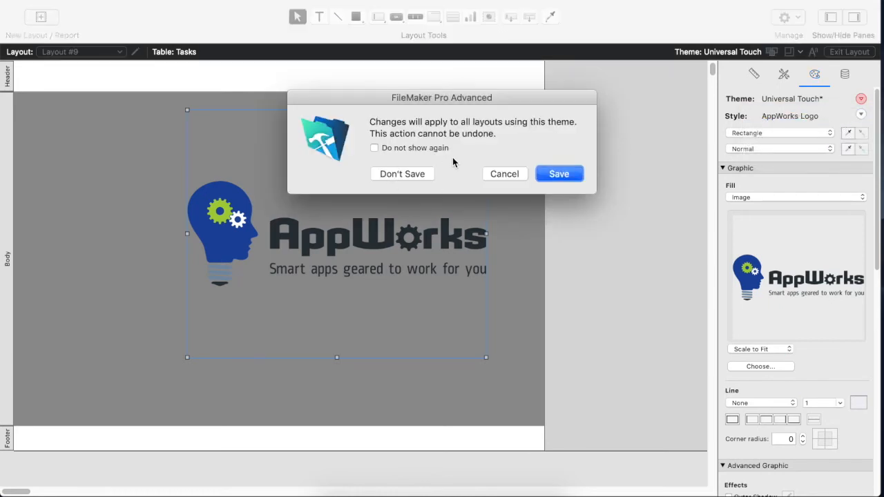
mouse_move(506, 173)
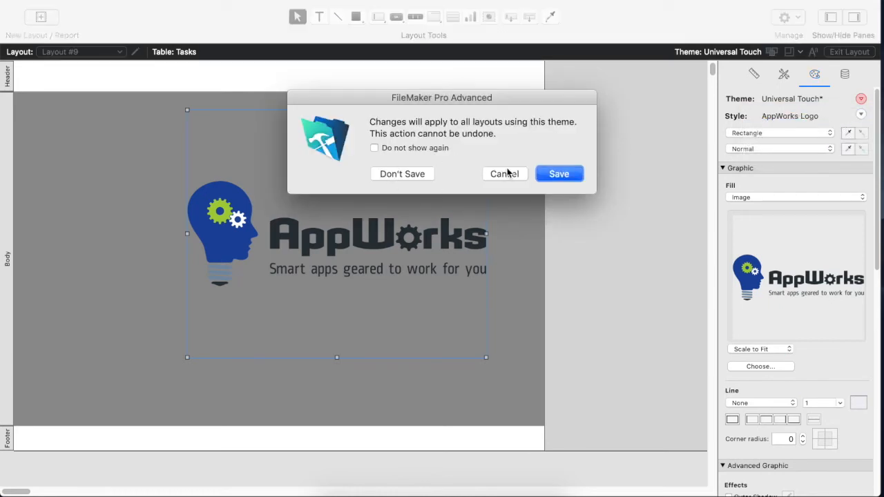
click(559, 173)
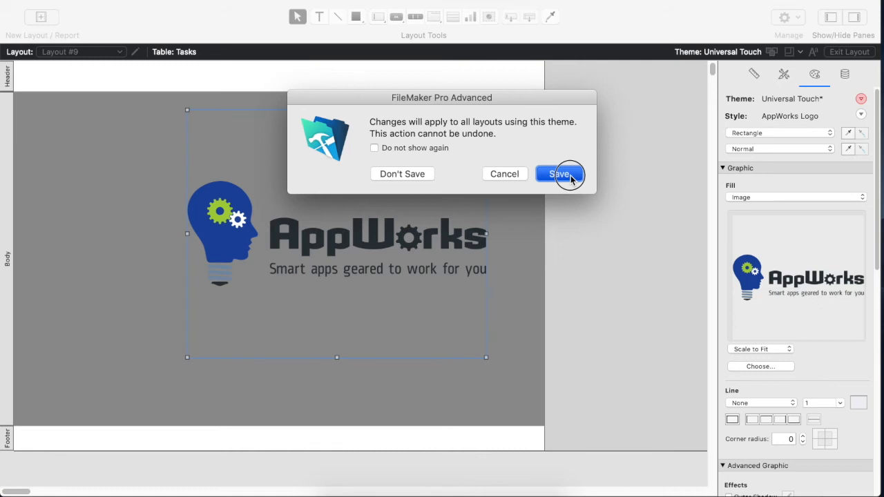
click(560, 173)
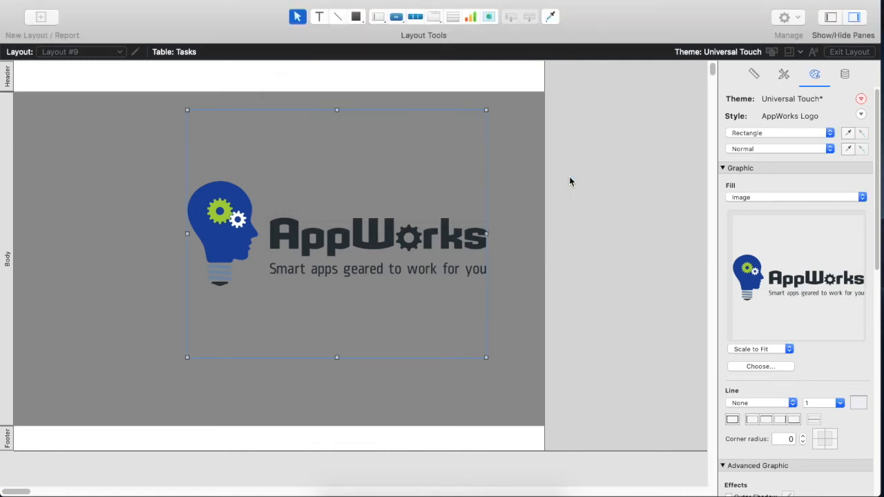
click(81, 51)
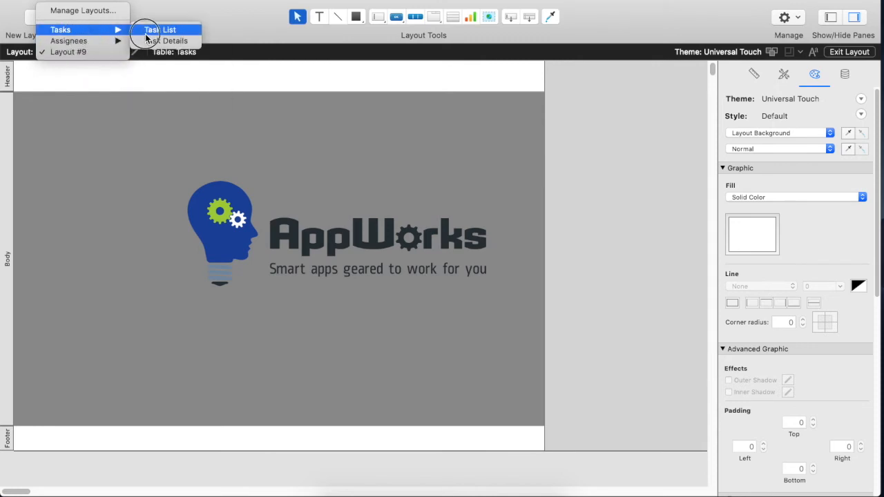
On Task List, give a top-right Top Navigation rectangle the AppWorks Logo style
click(169, 30)
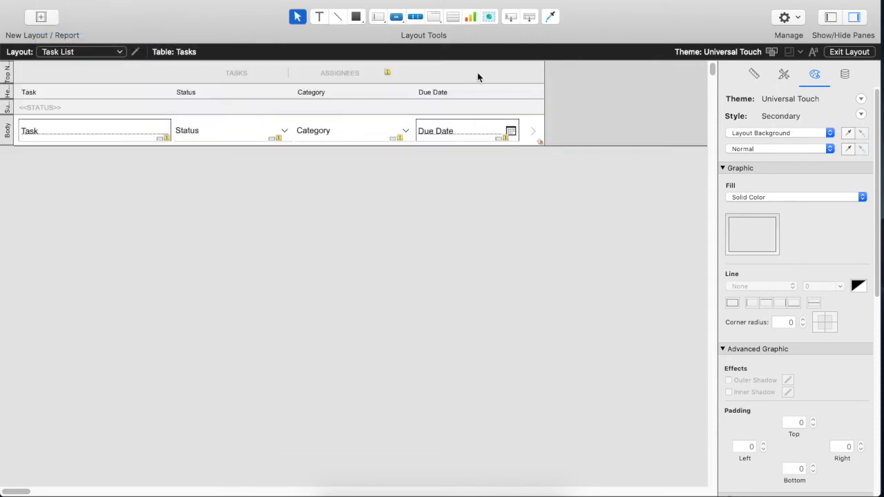
mouse_move(513, 81)
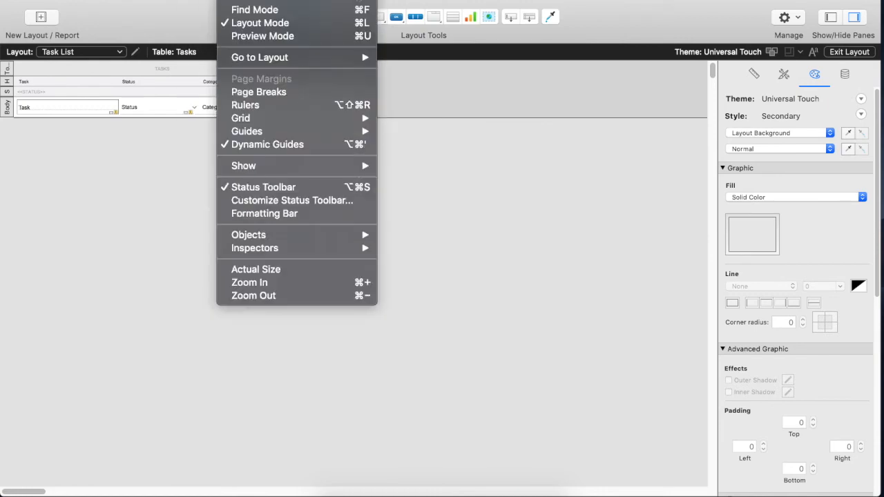
mouse_move(261, 278)
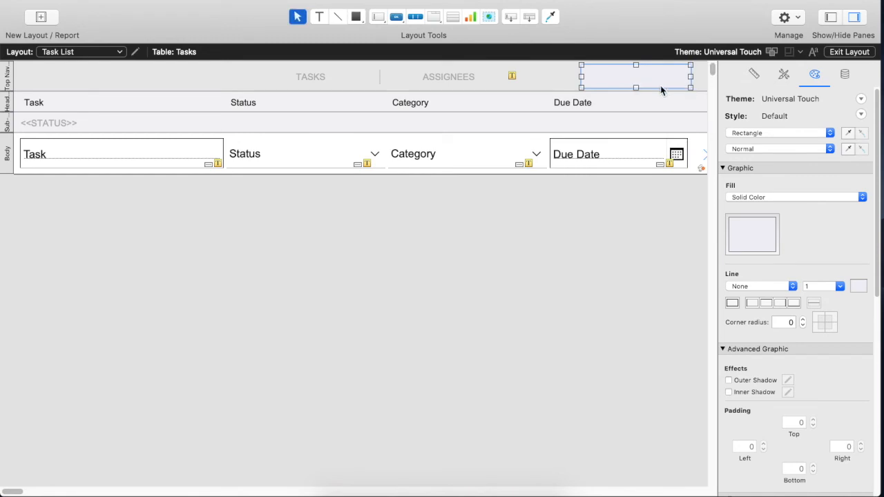
click(783, 74)
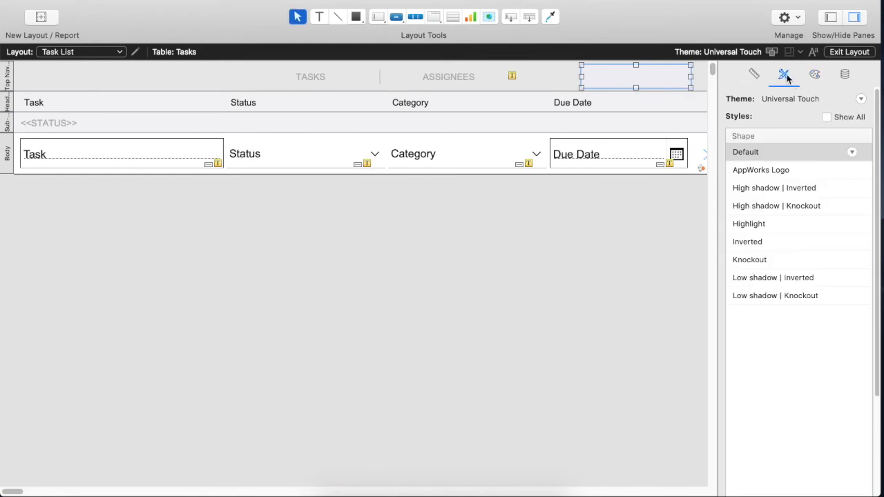
click(760, 170)
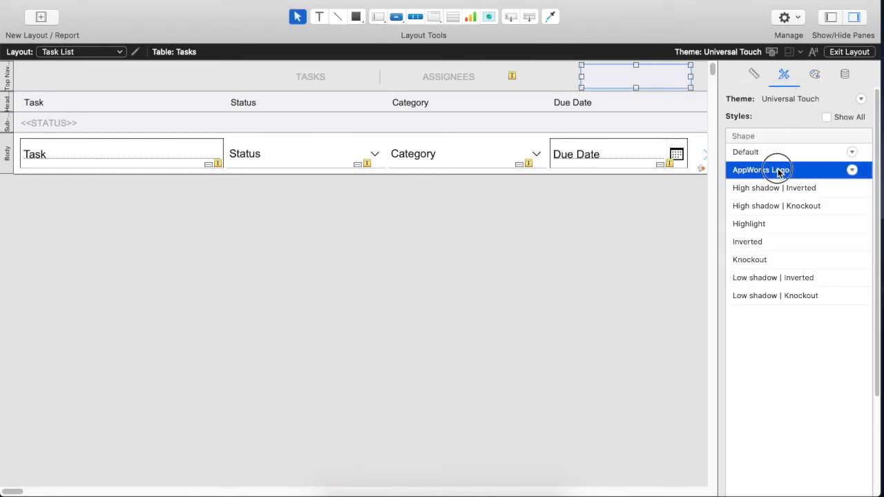
click(761, 169)
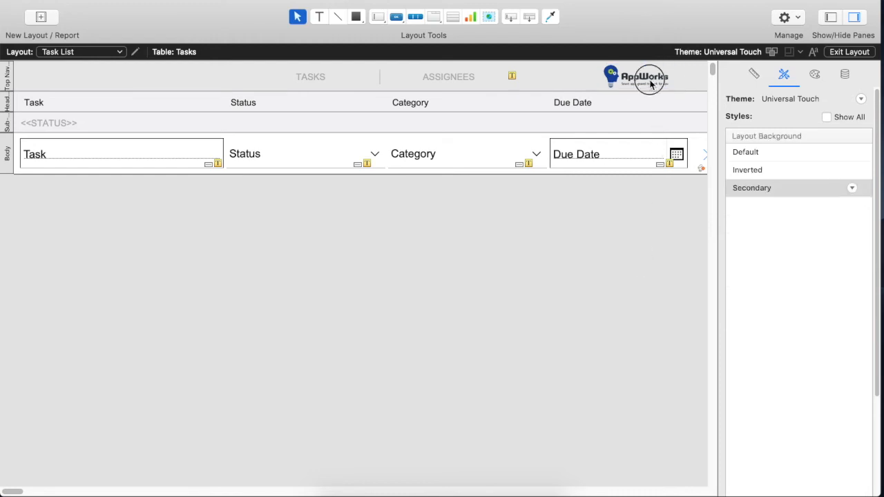
click(643, 77)
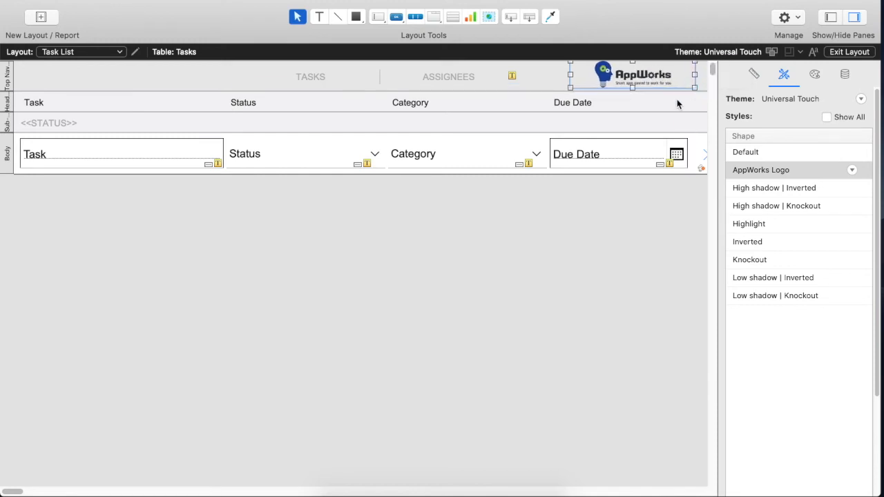
mouse_move(653, 91)
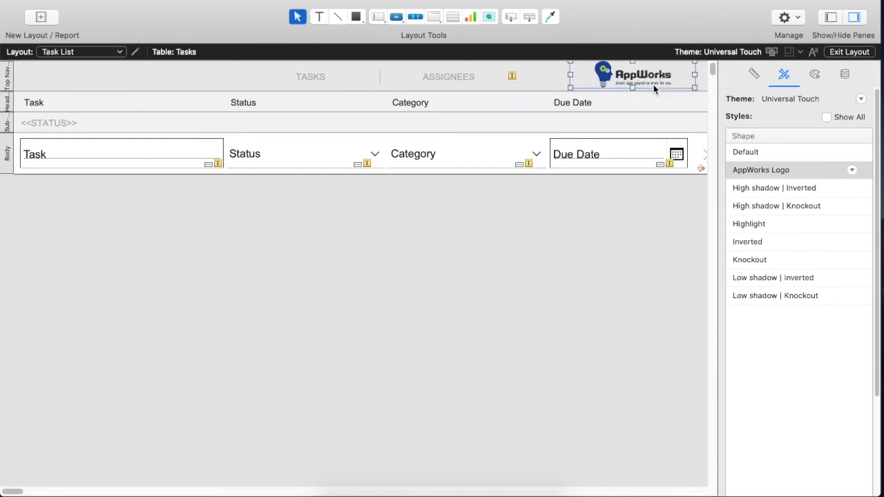
mouse_move(349, 58)
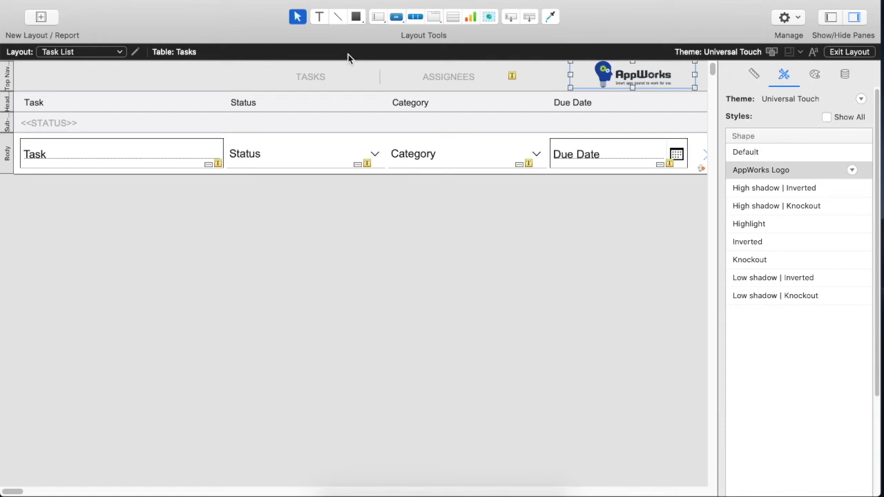
Exit Layout mode to browse Task List records showing the AppWorks logo beside the tabs
click(753, 74)
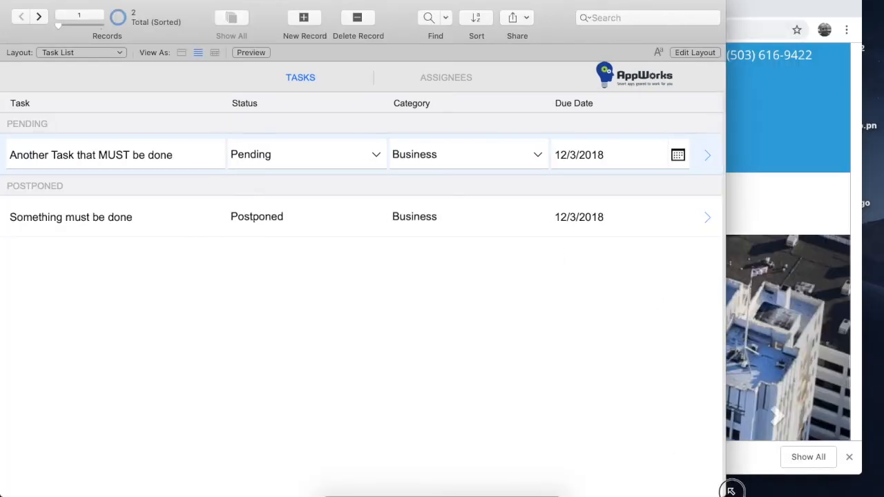
Re-enter Layout mode on Task List, with the 180 × 39 pt logo rectangle selected
click(849, 457)
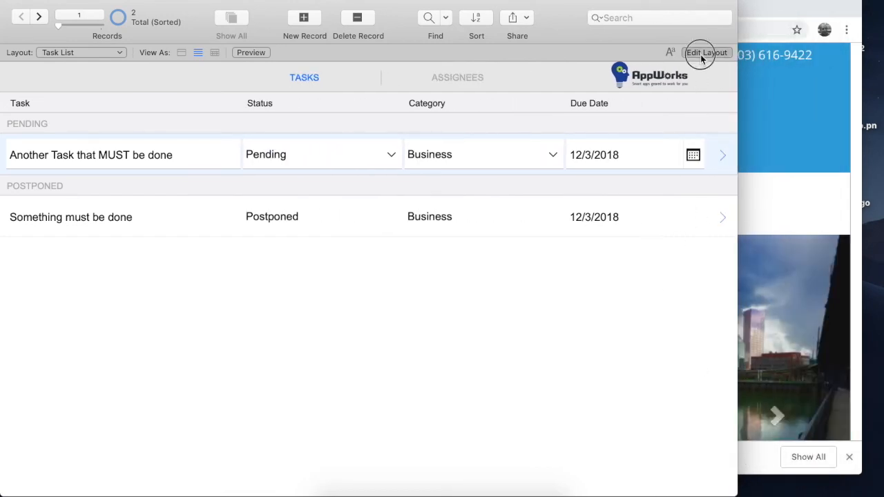
click(706, 52)
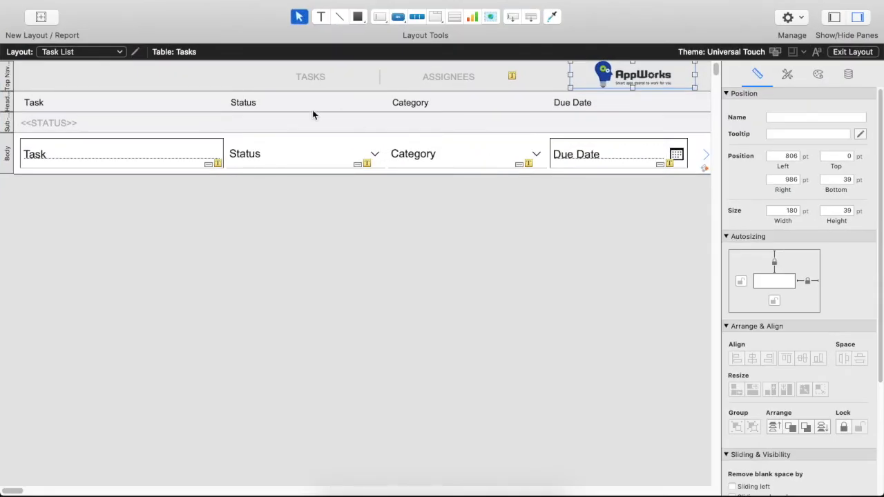
click(79, 51)
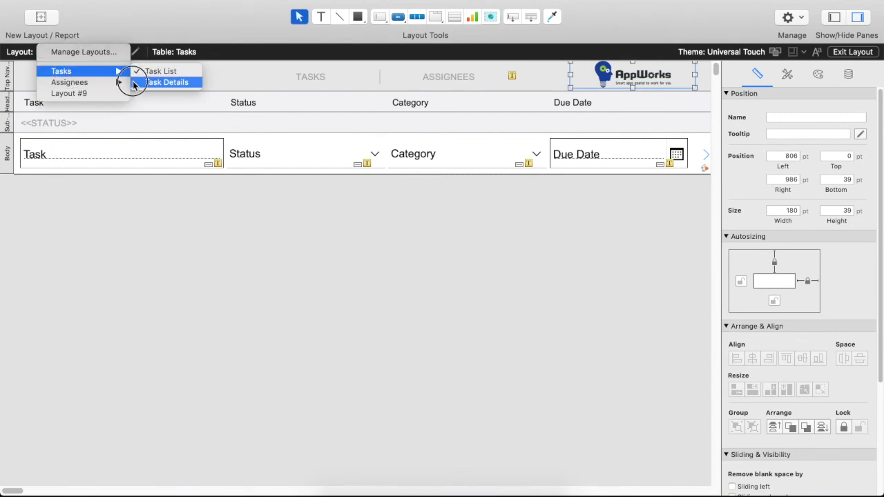
click(169, 82)
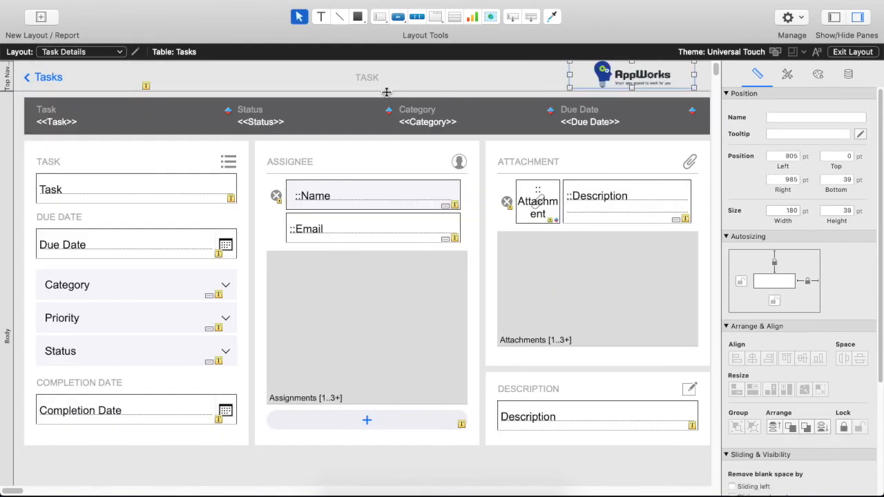
click(80, 51)
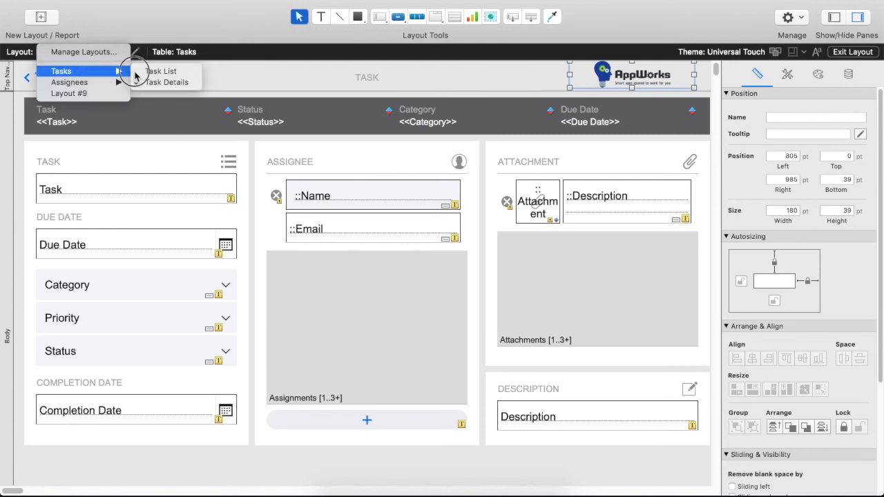
click(162, 71)
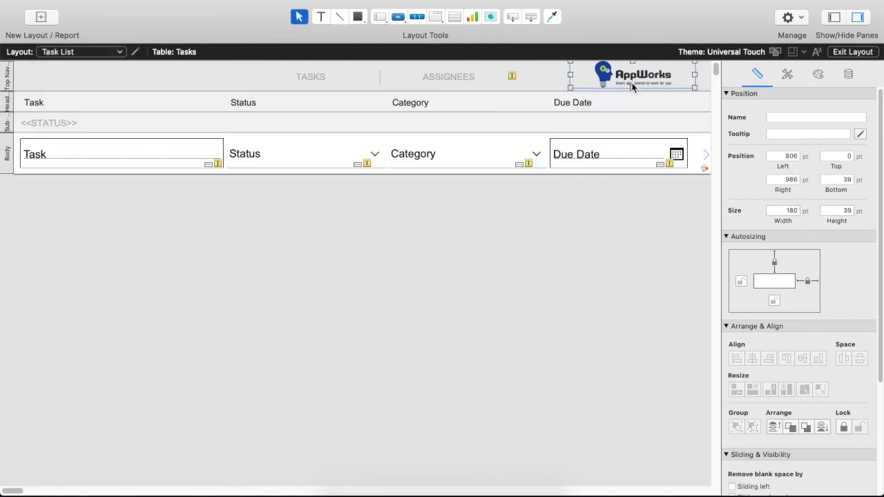
mouse_move(746, 162)
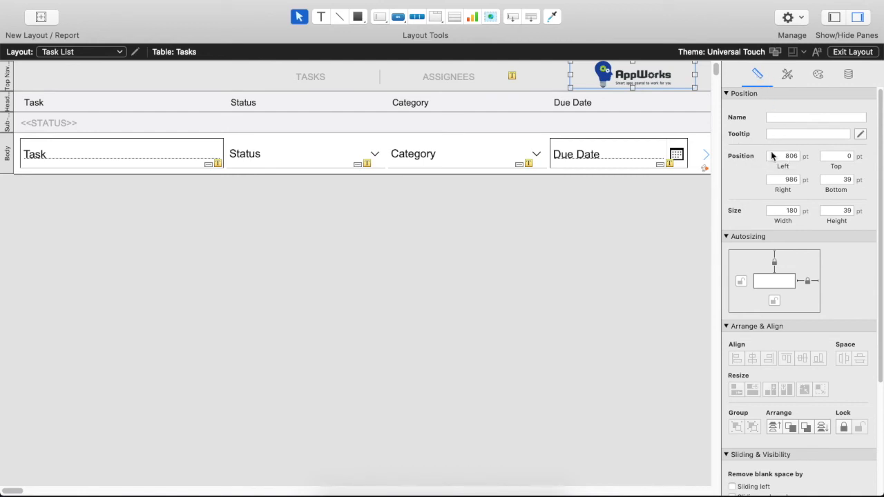
click(836, 155)
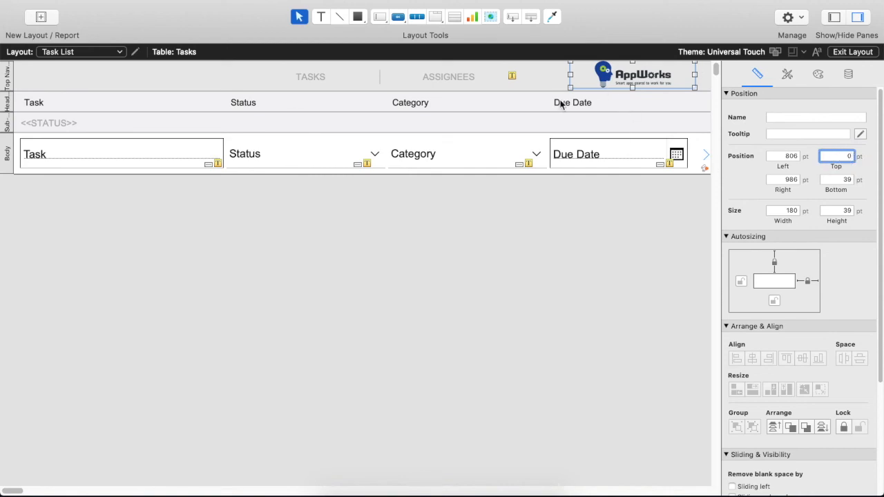
click(79, 51)
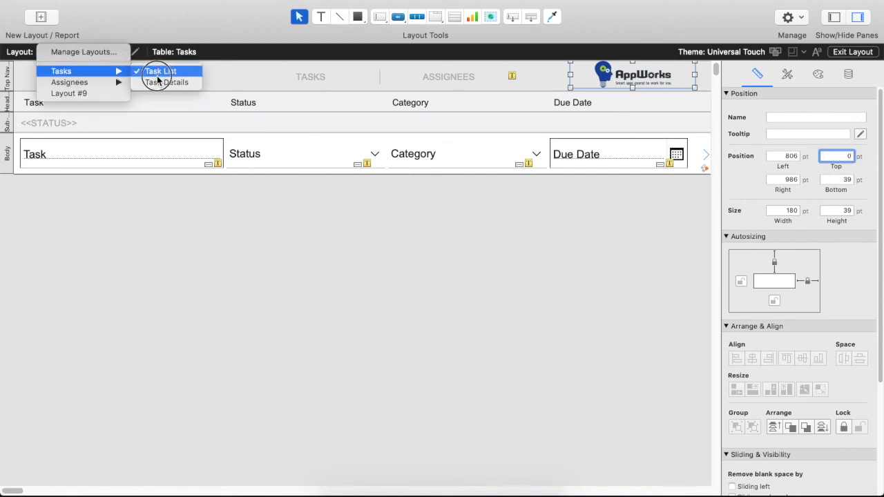
Place the Task Details logo at left 806, top 0, then return to Browse mode
click(166, 82)
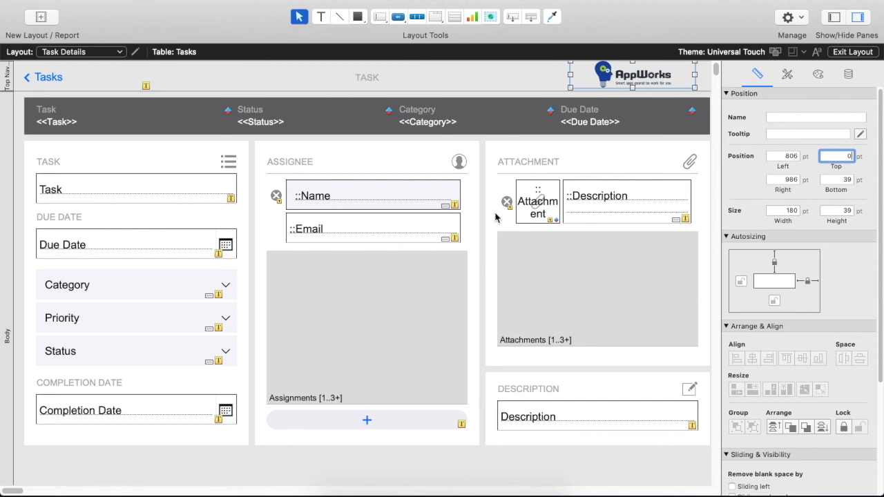
mouse_move(857, 49)
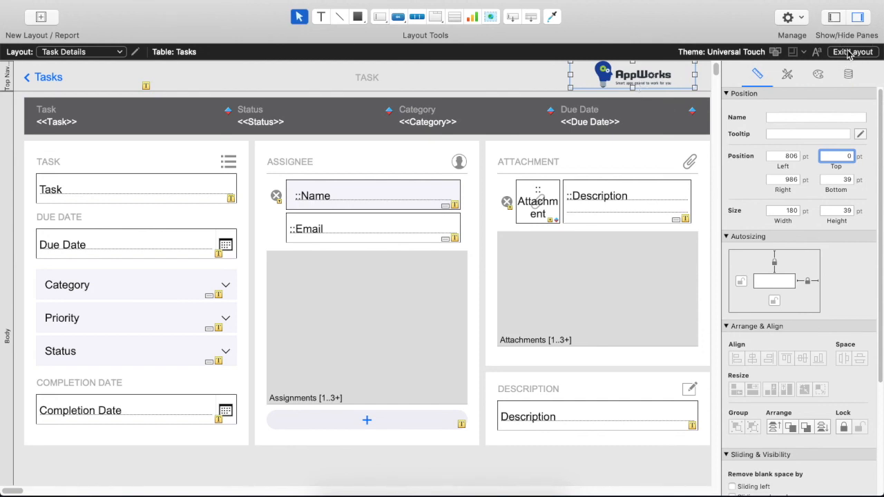
click(631, 74)
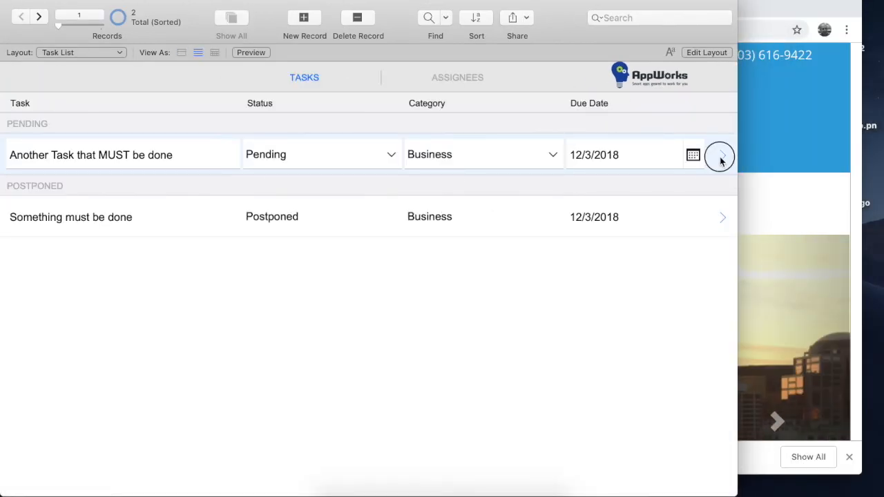
Open the first task's Task Details record, then enter Layout mode on Task Details
click(719, 154)
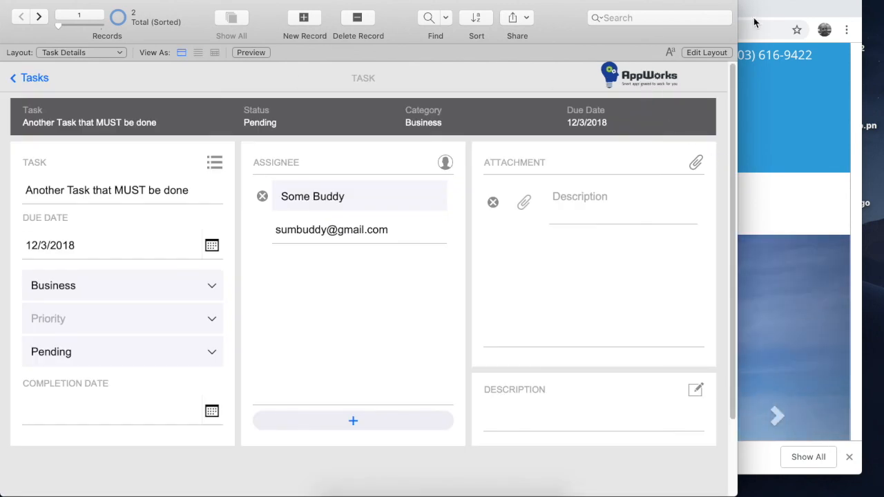
mouse_move(649, 83)
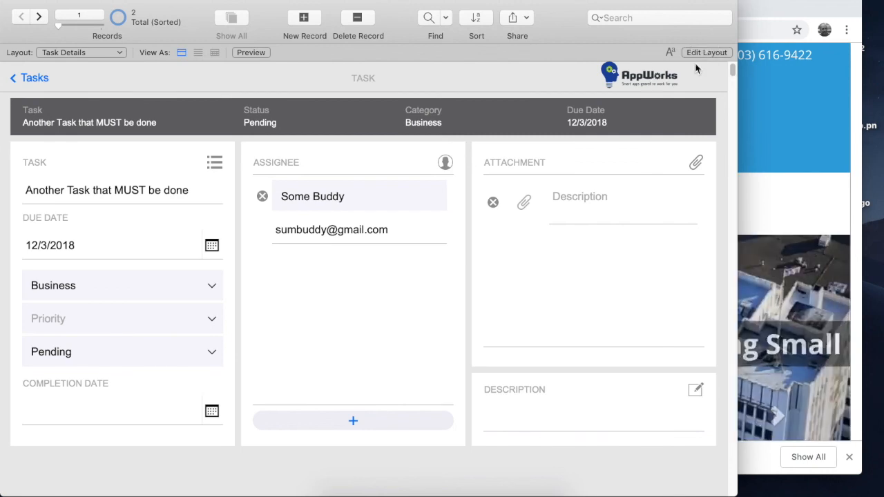
click(706, 52)
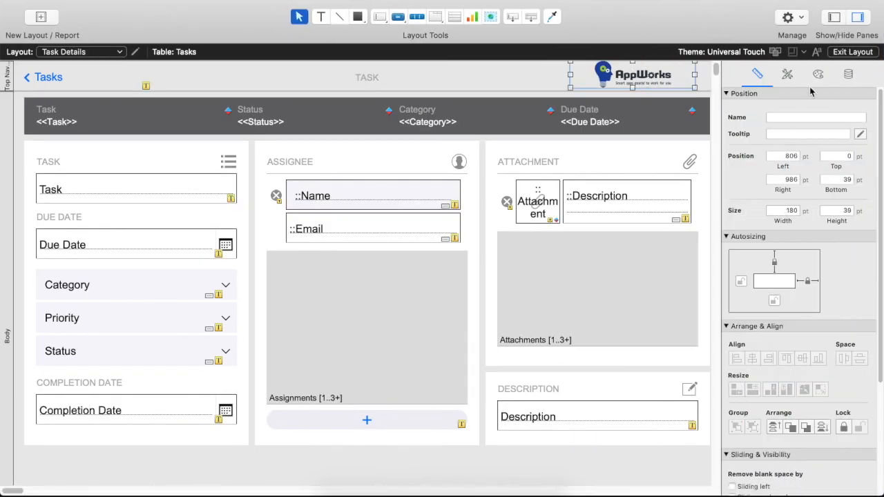
Save the image-filled logo's changes to the AppWorks Logo style in the Universal Touch theme
click(817, 74)
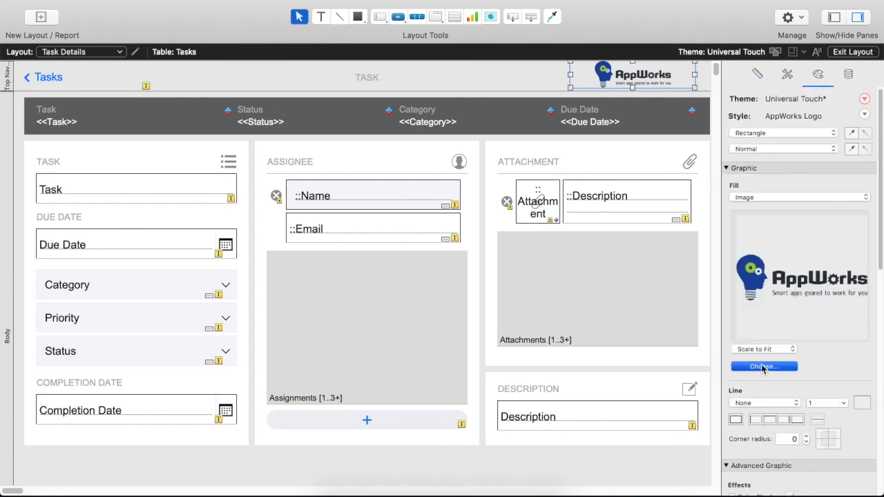
click(763, 367)
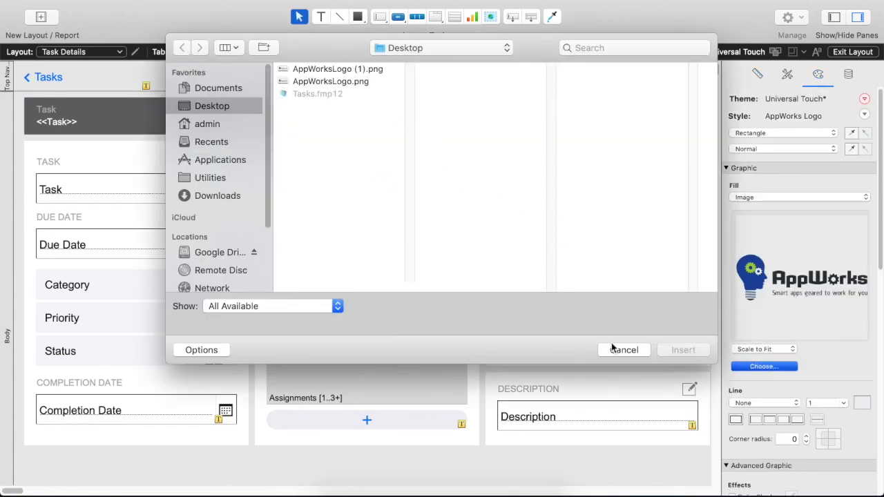
click(623, 349)
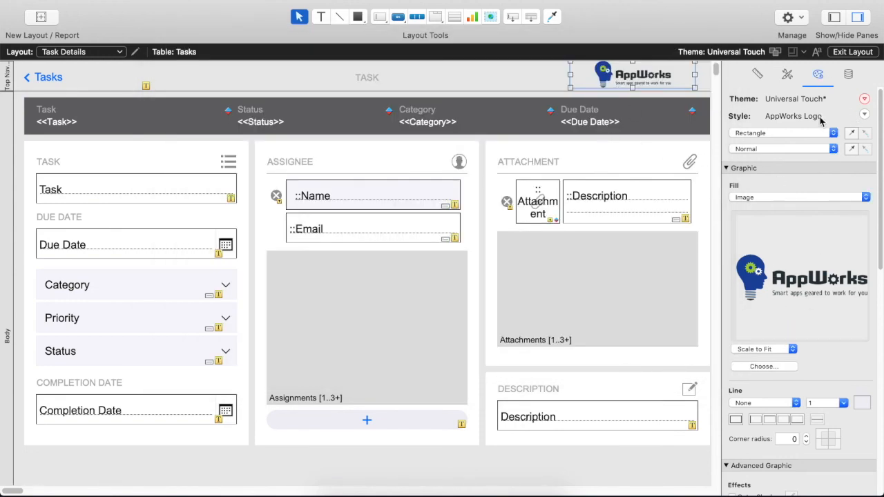
click(864, 99)
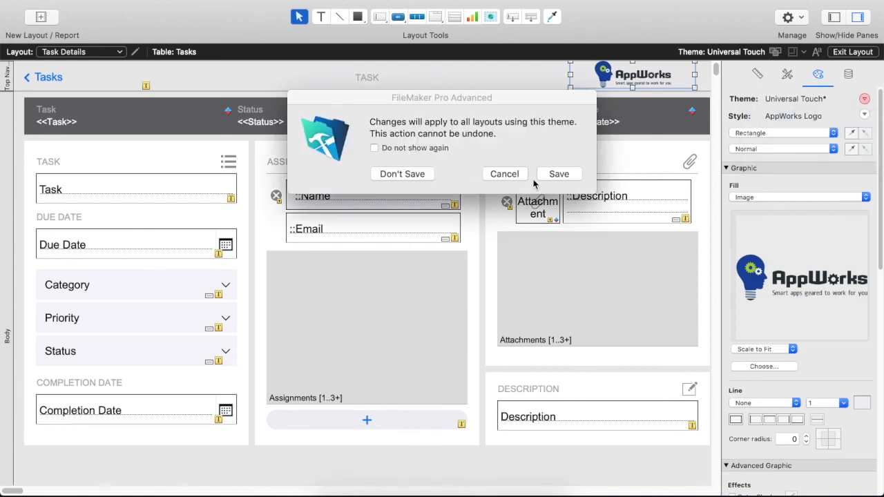
click(559, 174)
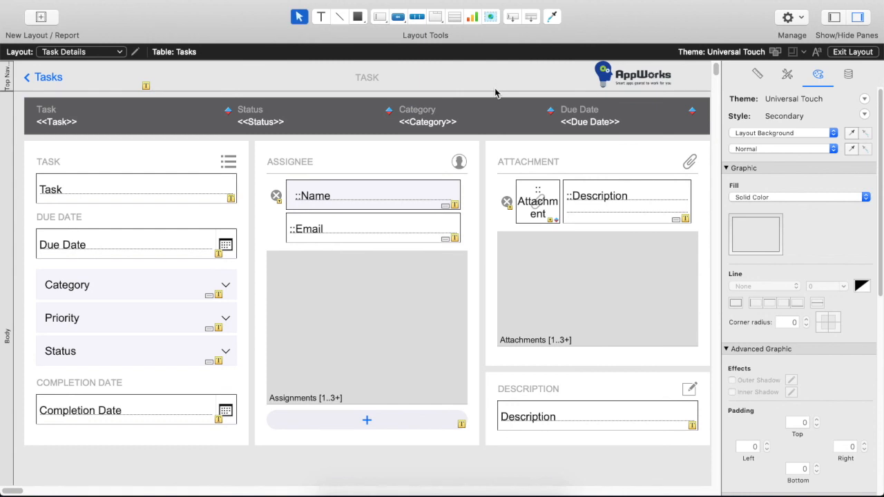
mouse_move(620, 85)
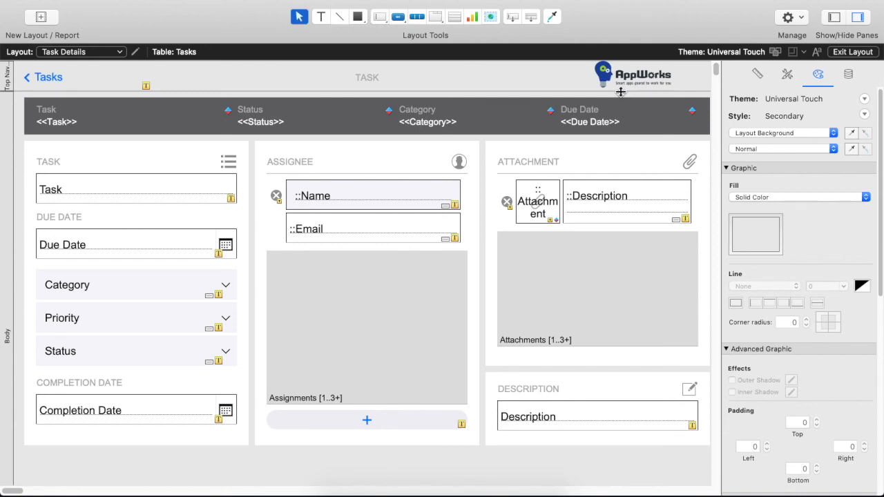
mouse_move(640, 26)
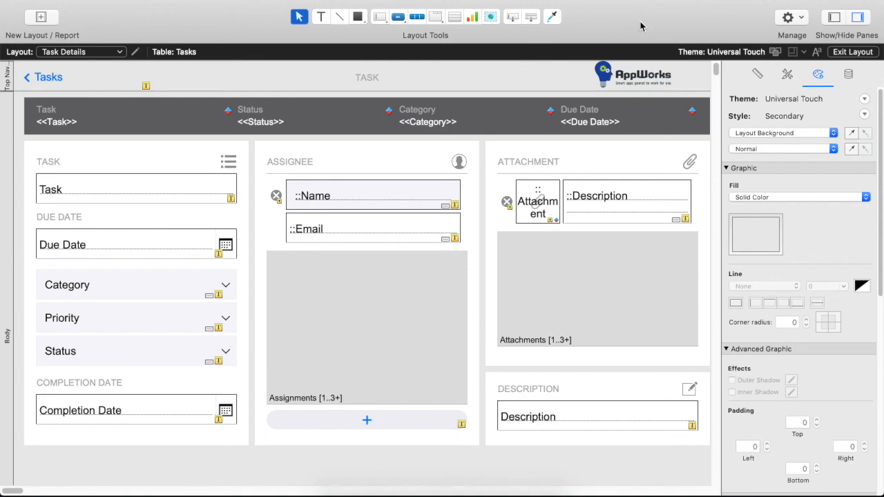